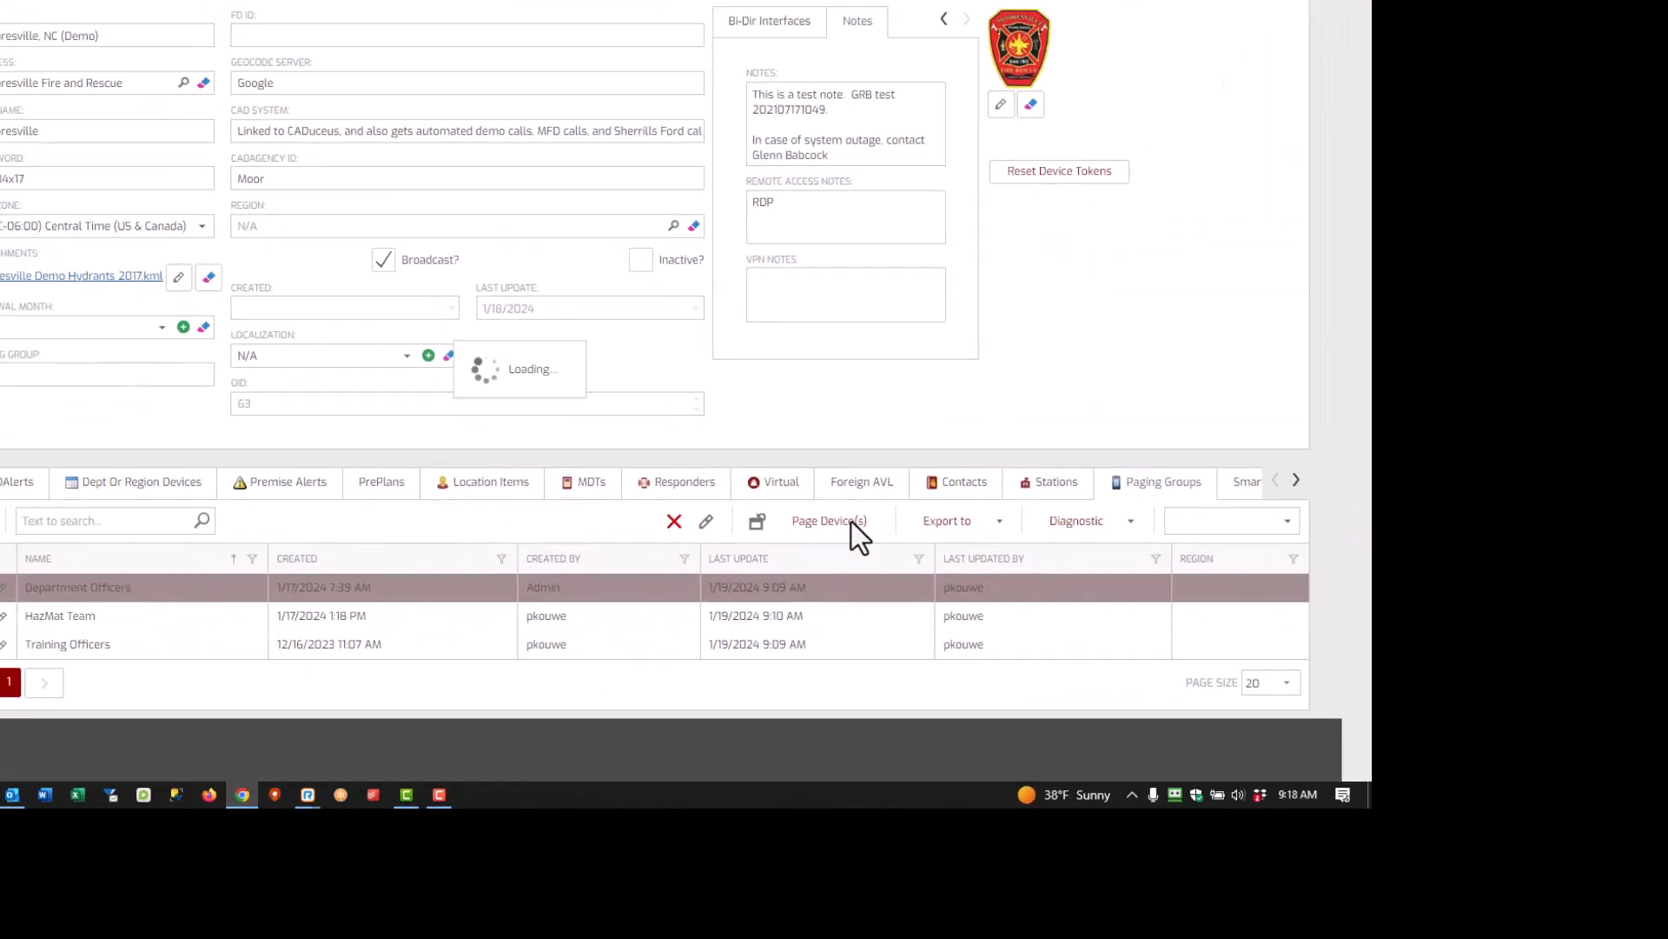
- Send the tonight 7:00 PM officers' meeting page to the Department Officers group
left_click(828, 521)
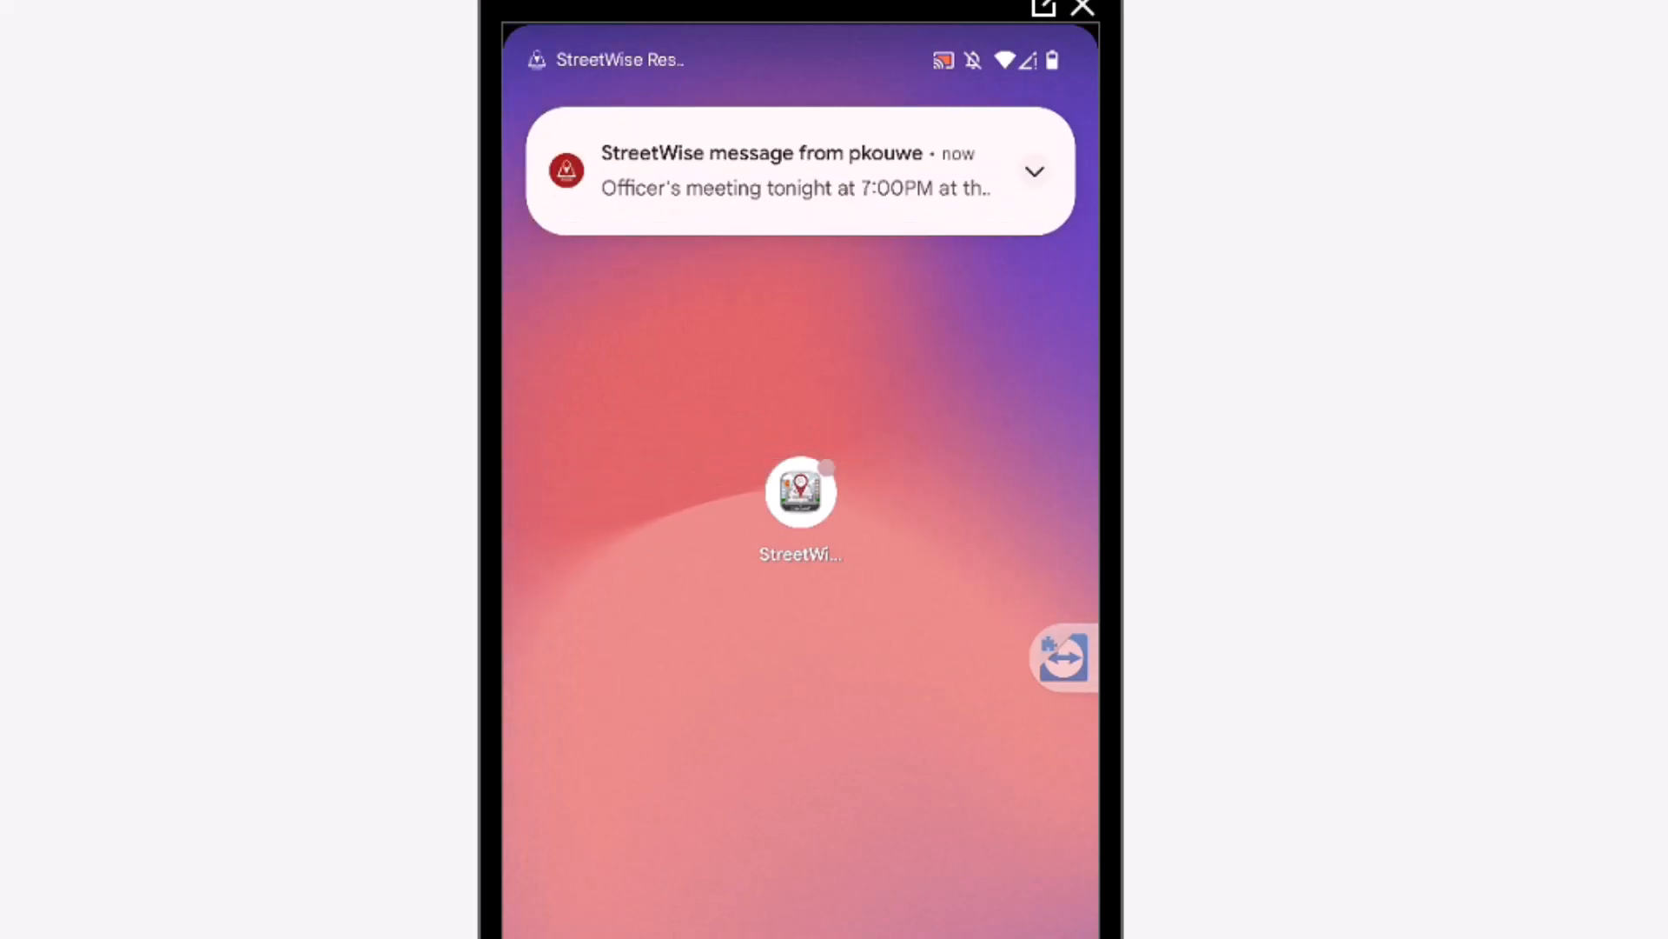
- Review the meeting notification on the phone, then return to the Mooresville responders list
left_click(1033, 170)
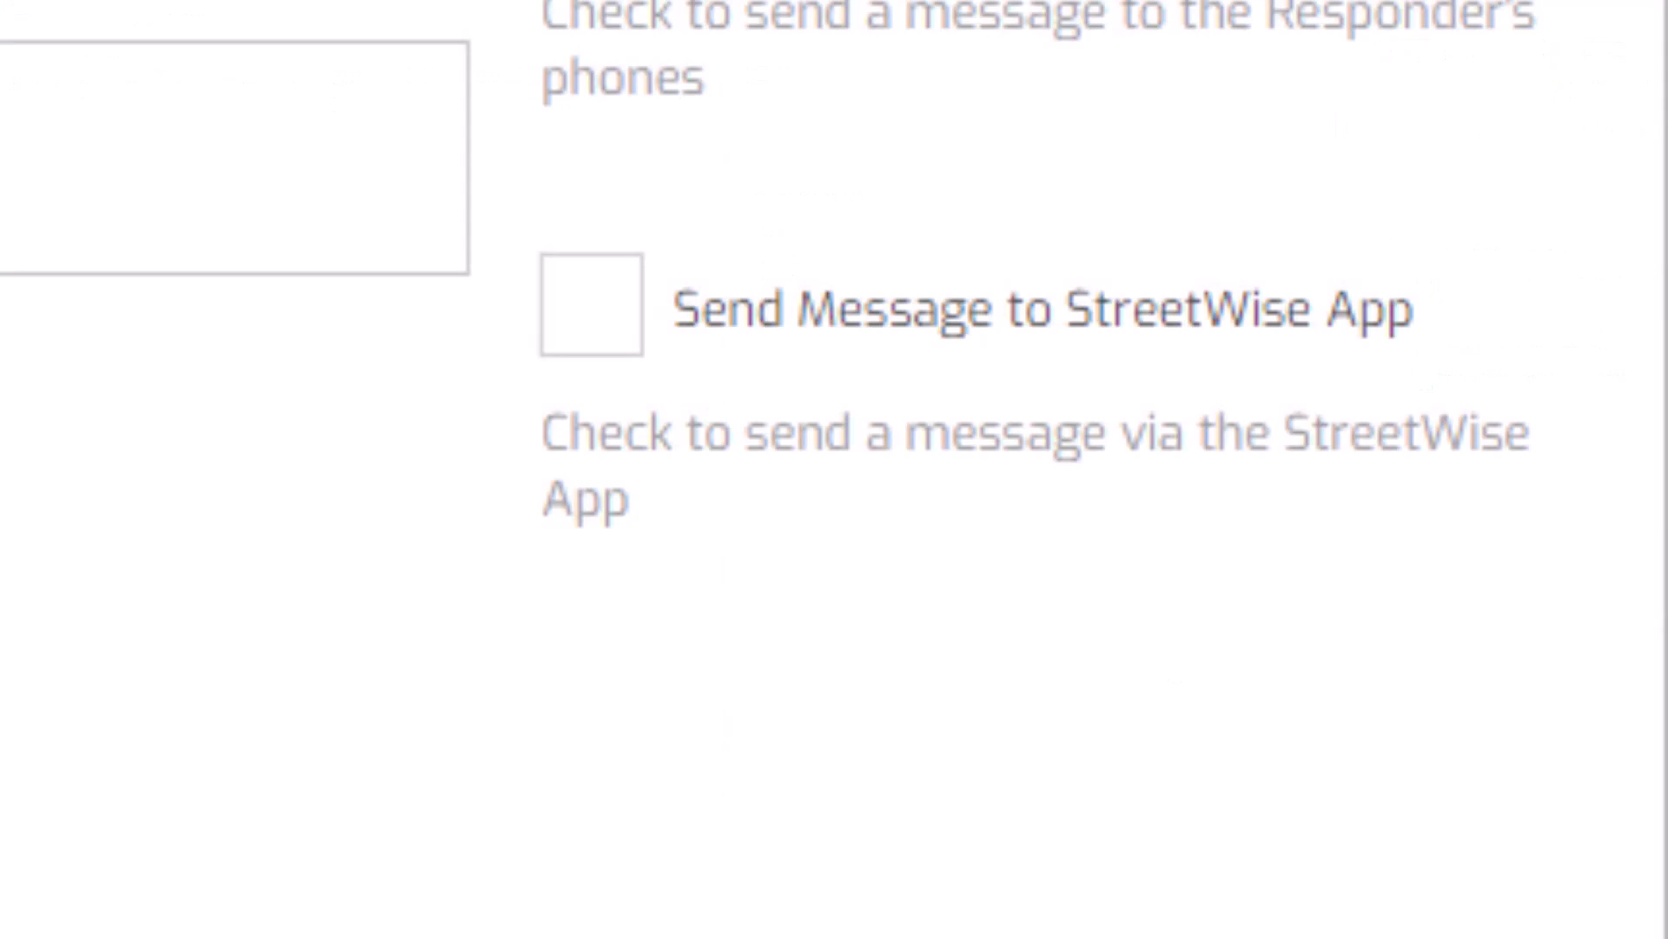
mouse_move(582, 348)
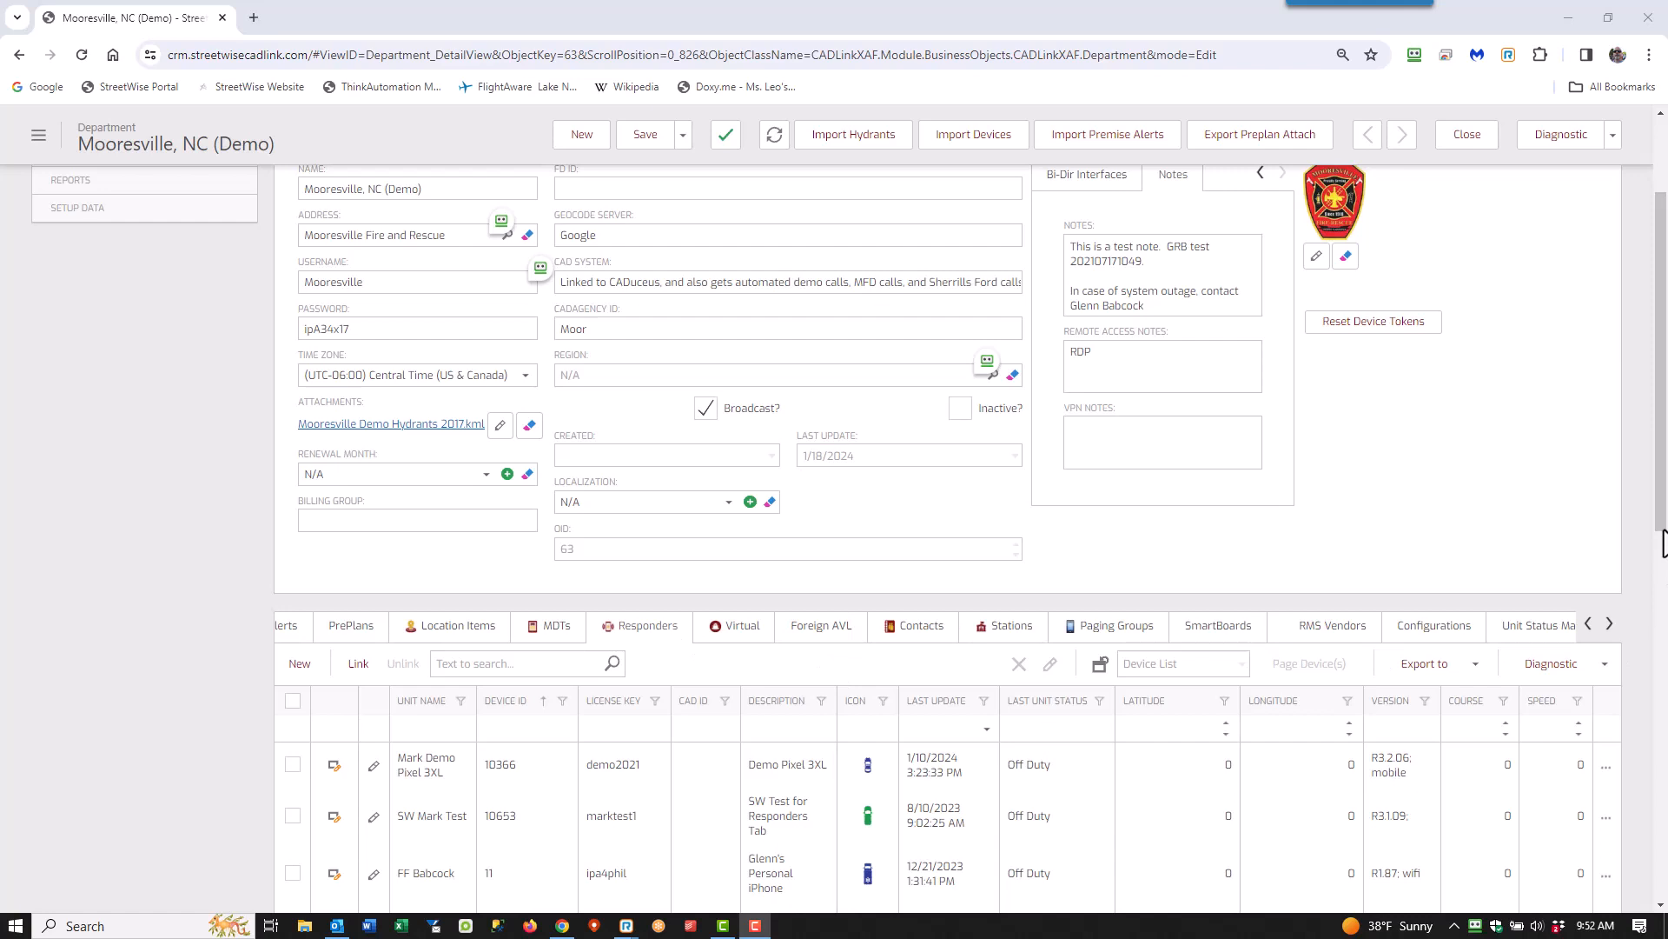
scroll("down", 3)
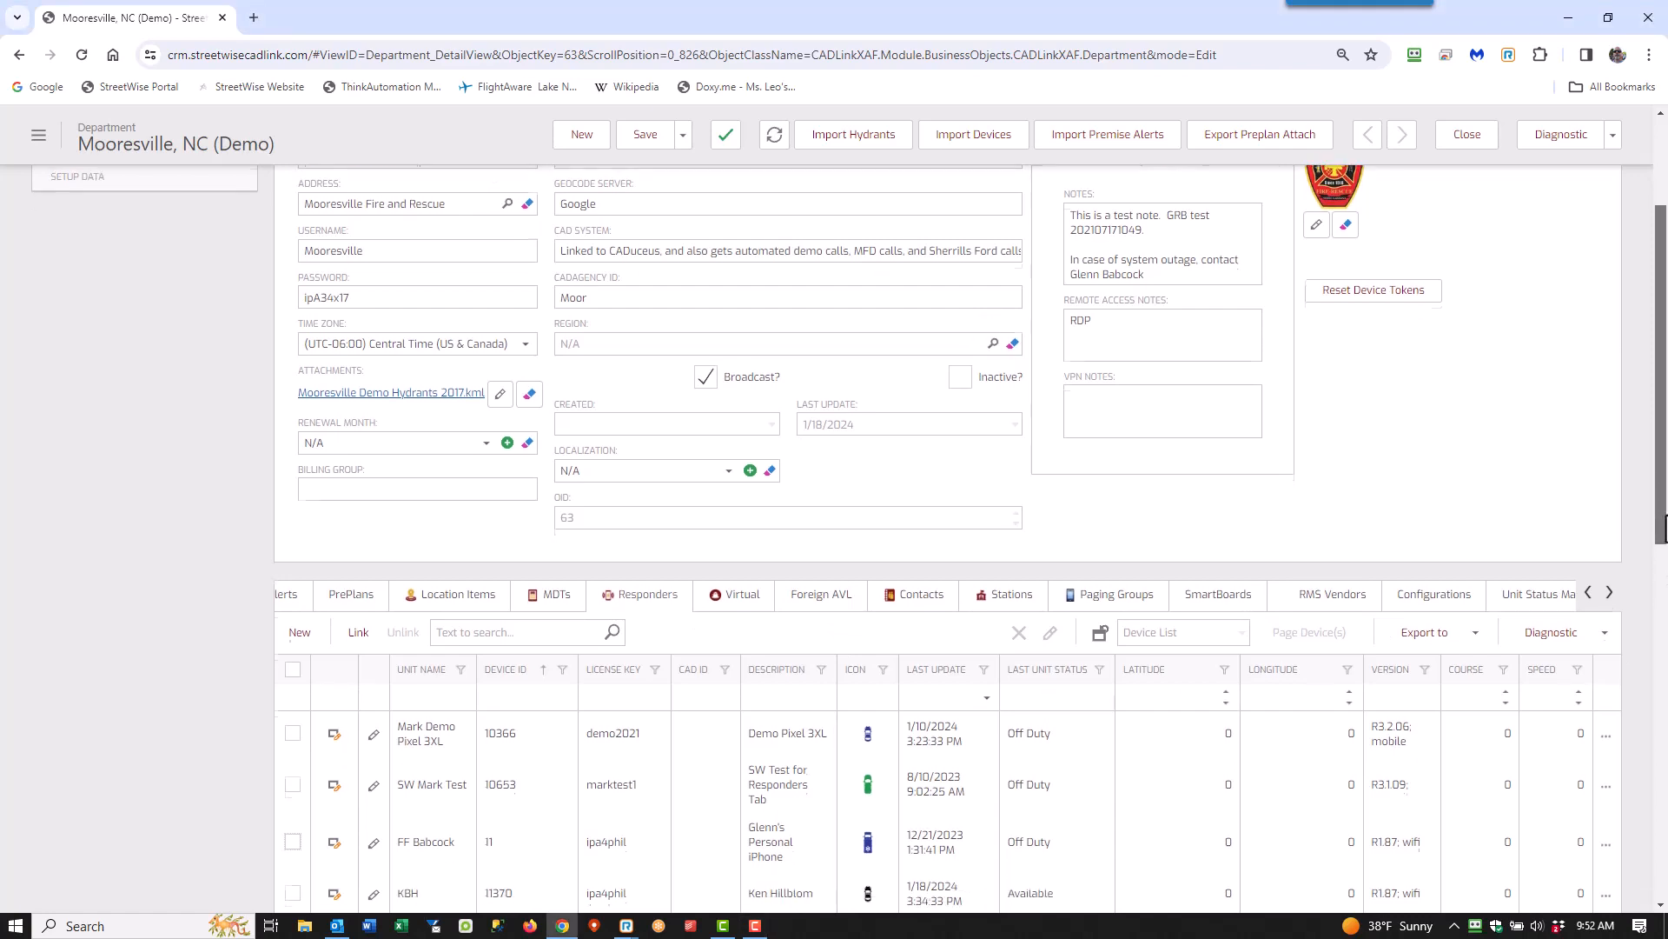
scroll("down", 3)
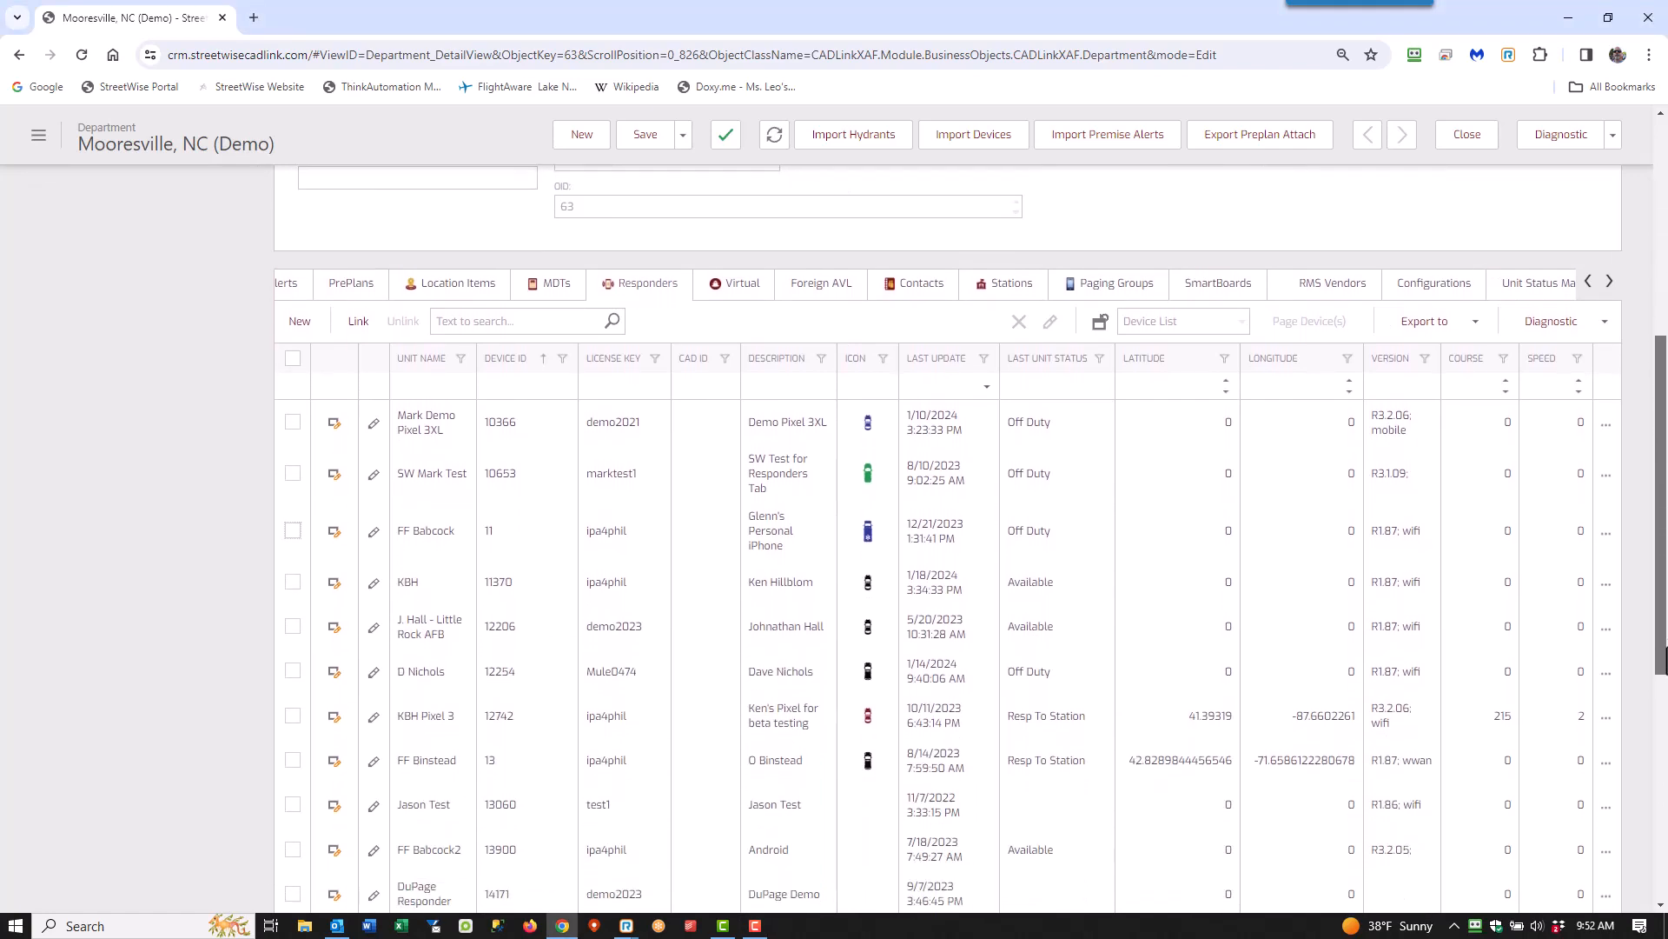
scroll("down", 3)
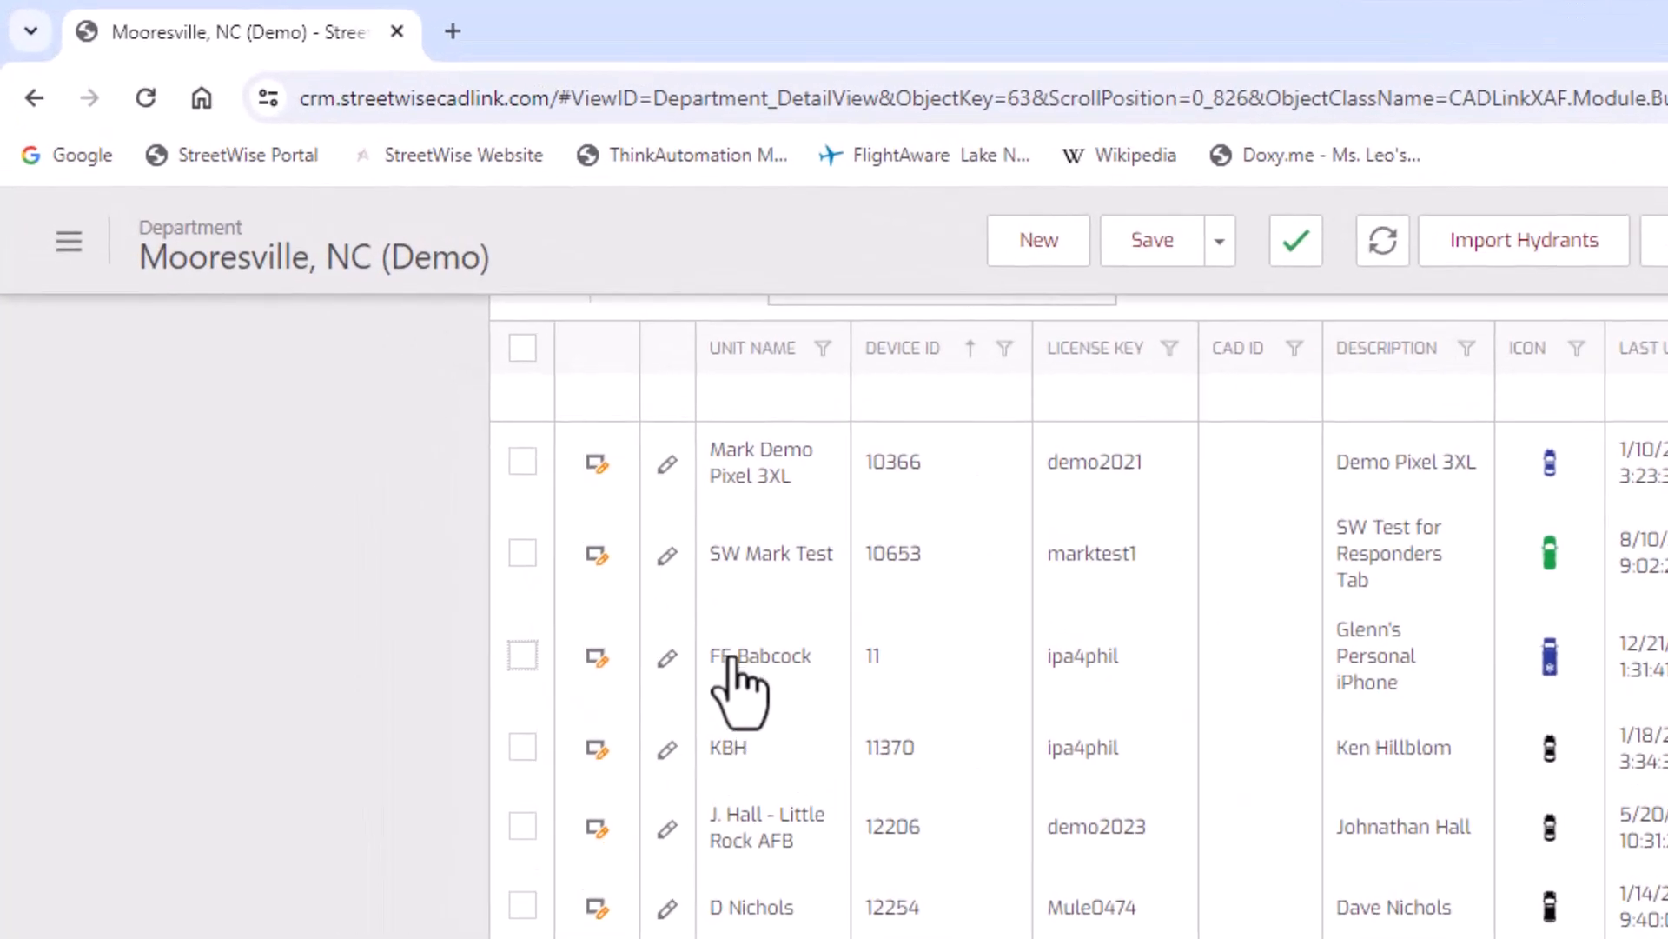
mouse_move(521, 690)
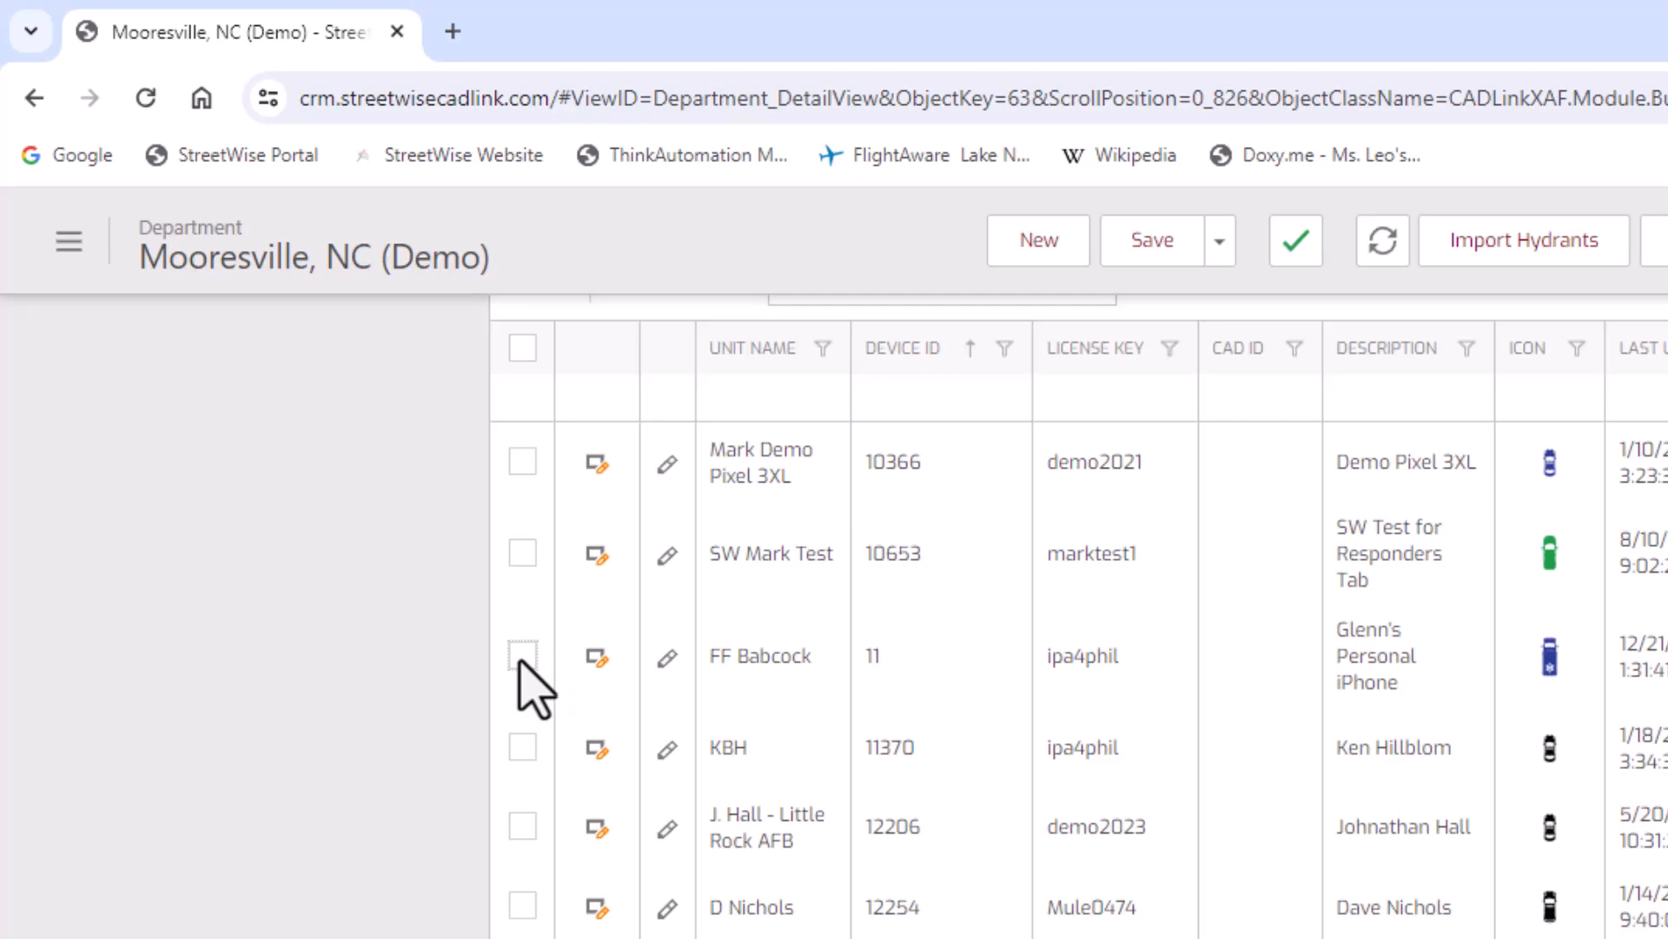
left_click(521, 656)
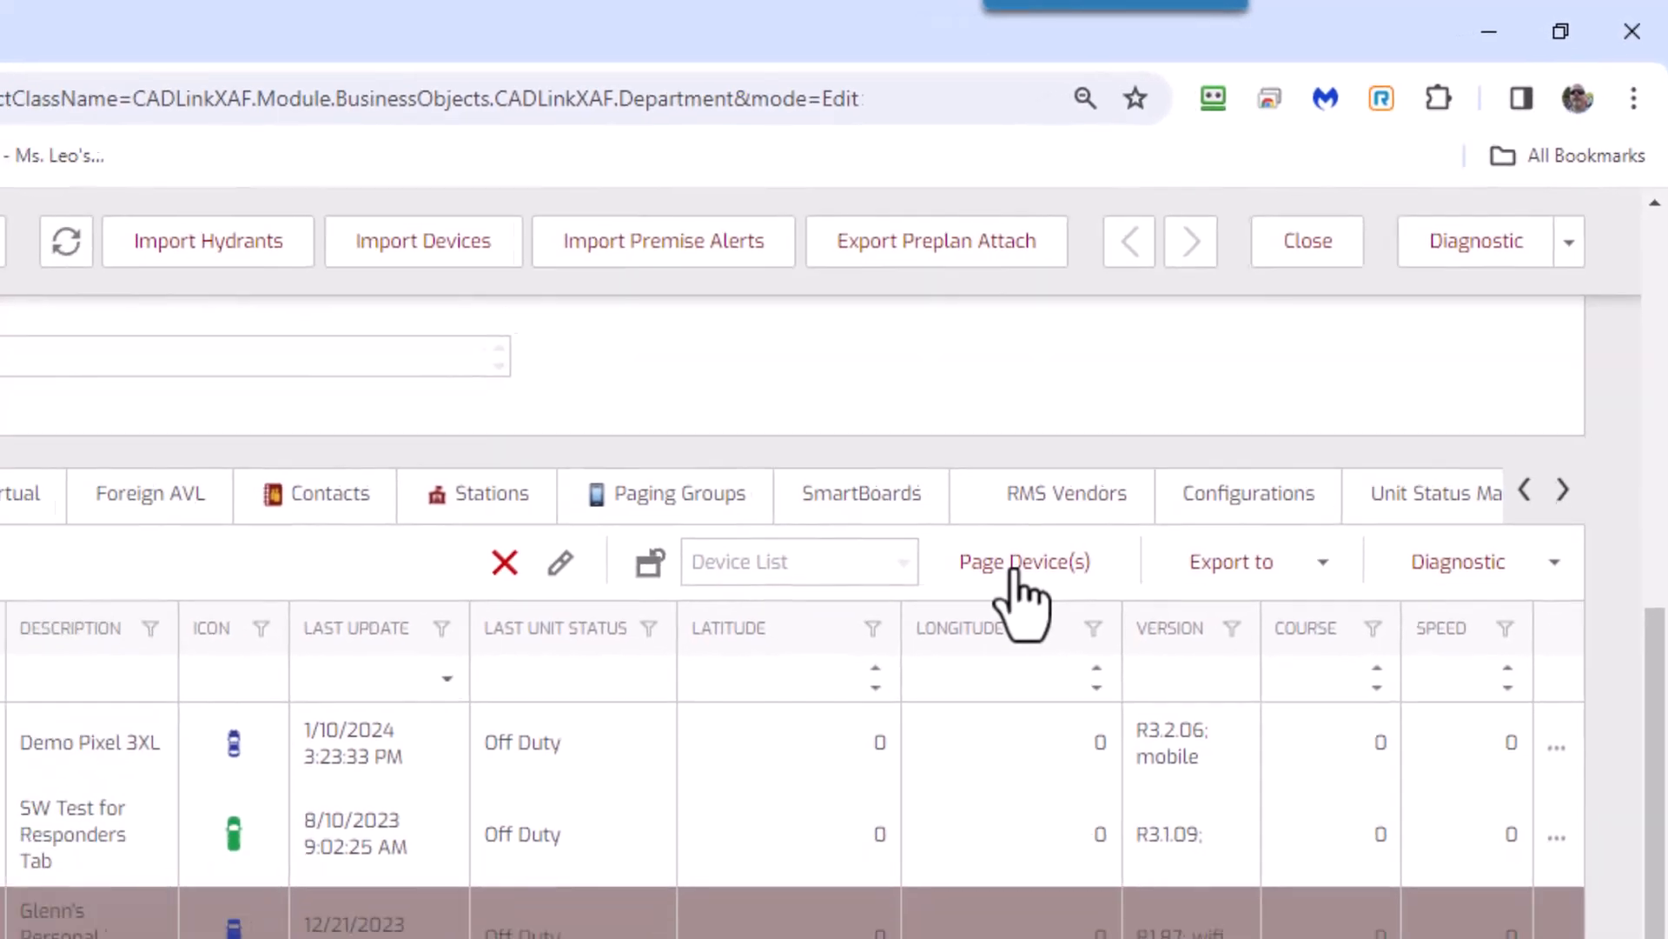
left_click(1025, 561)
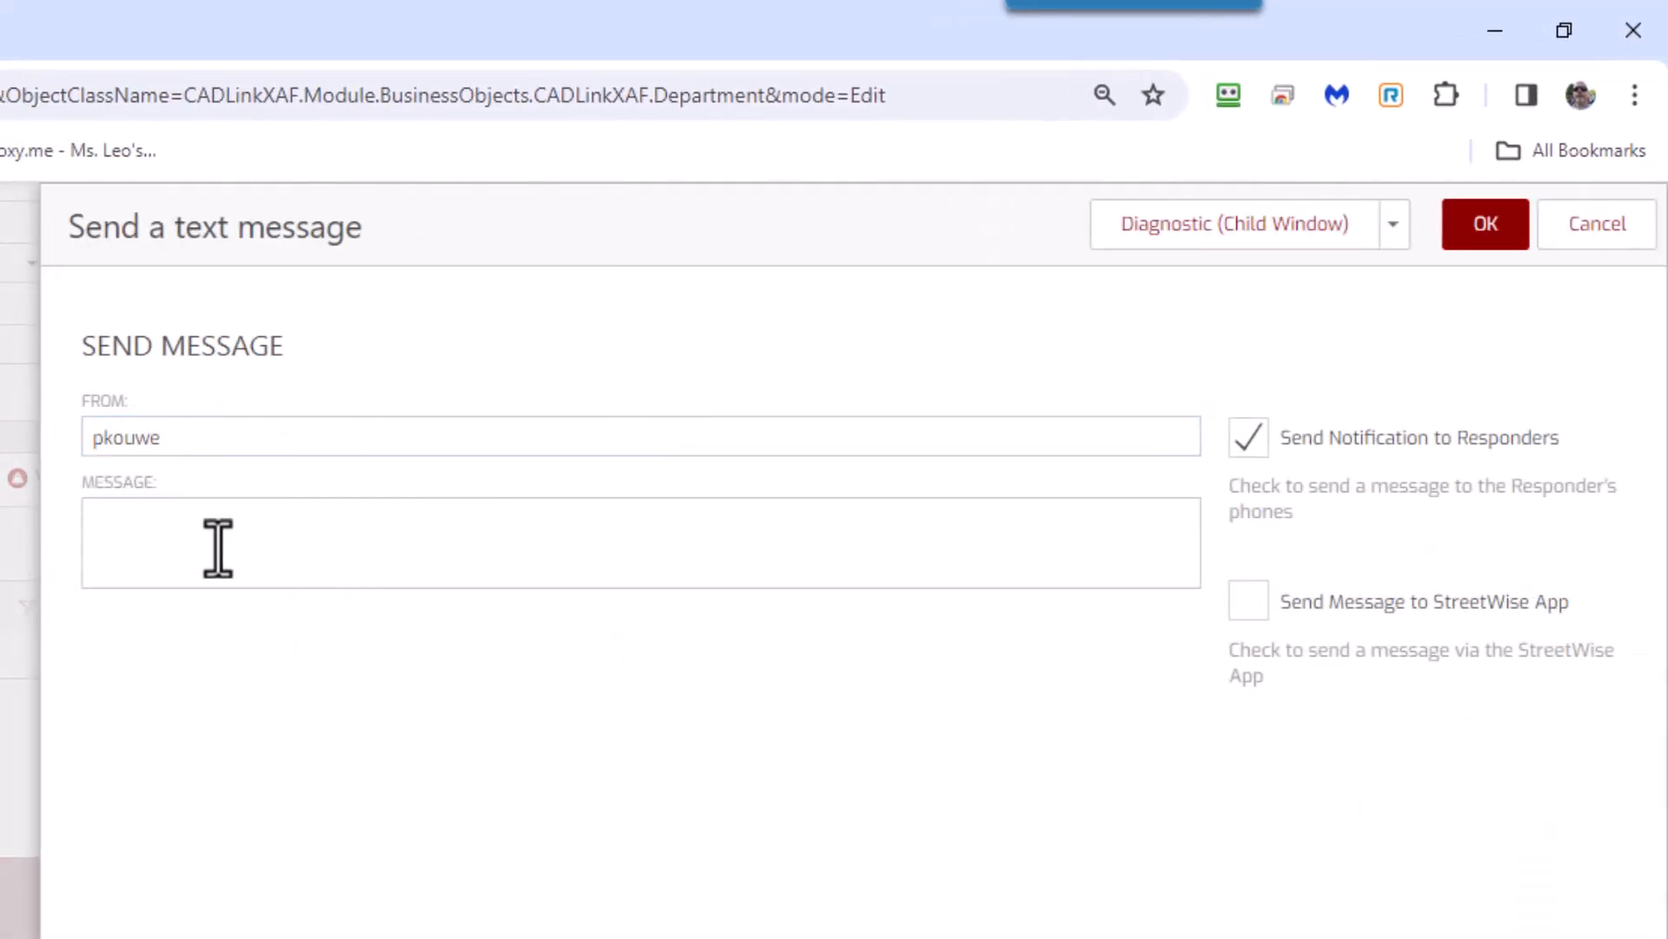
left_click(216, 551)
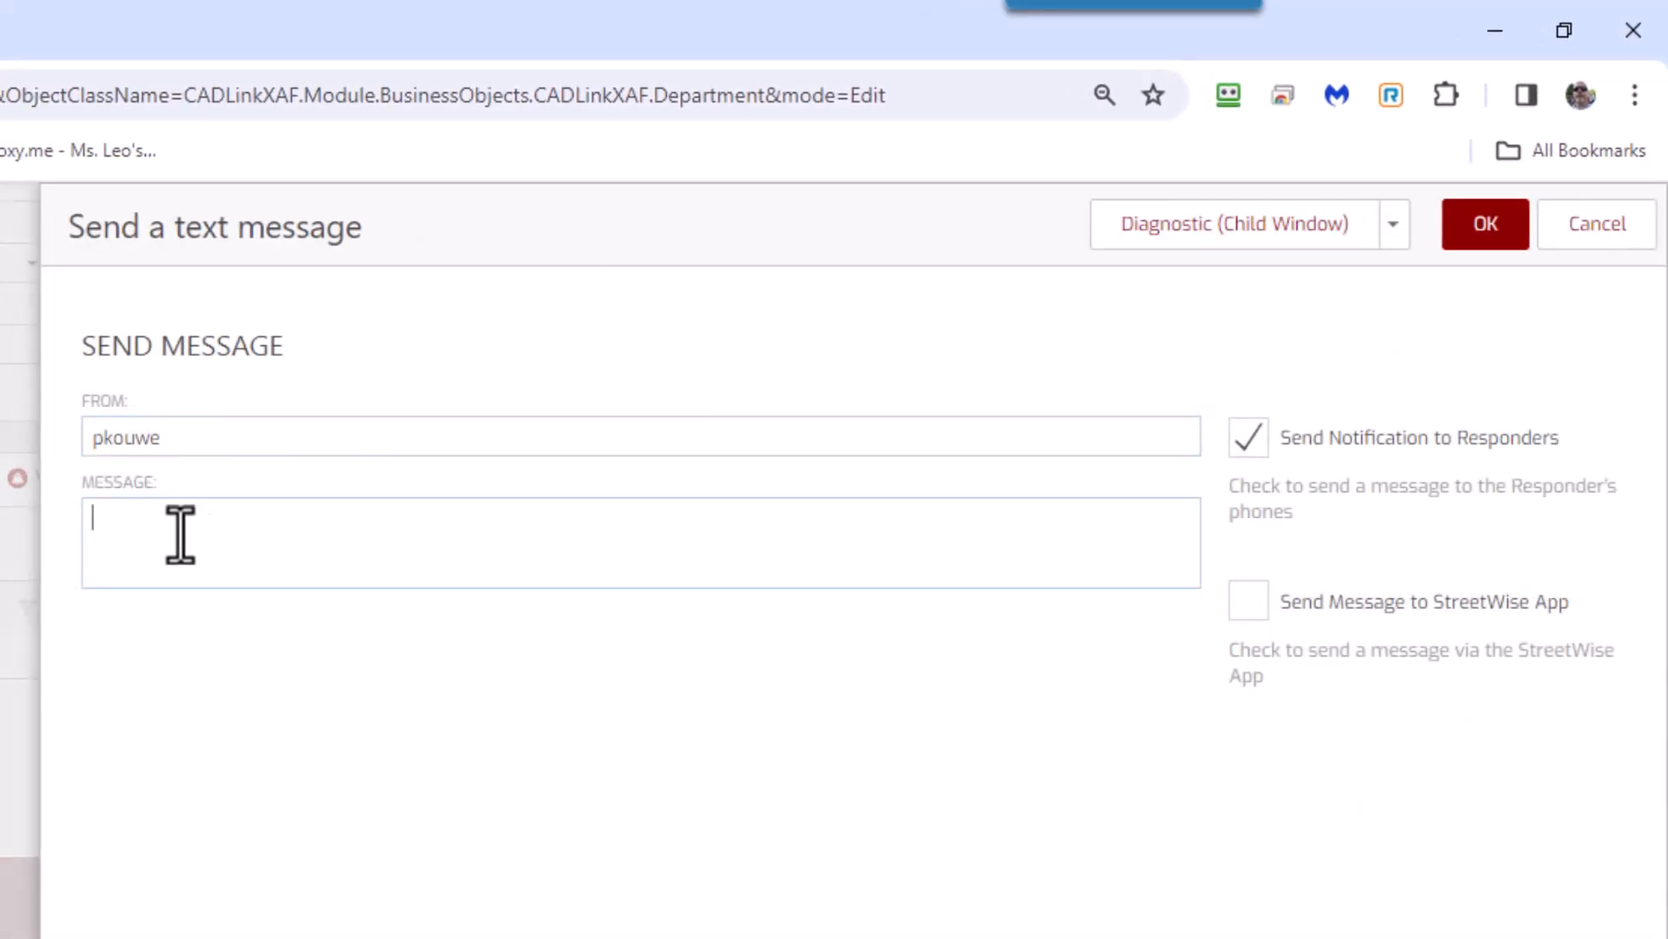
type("This is a test message")
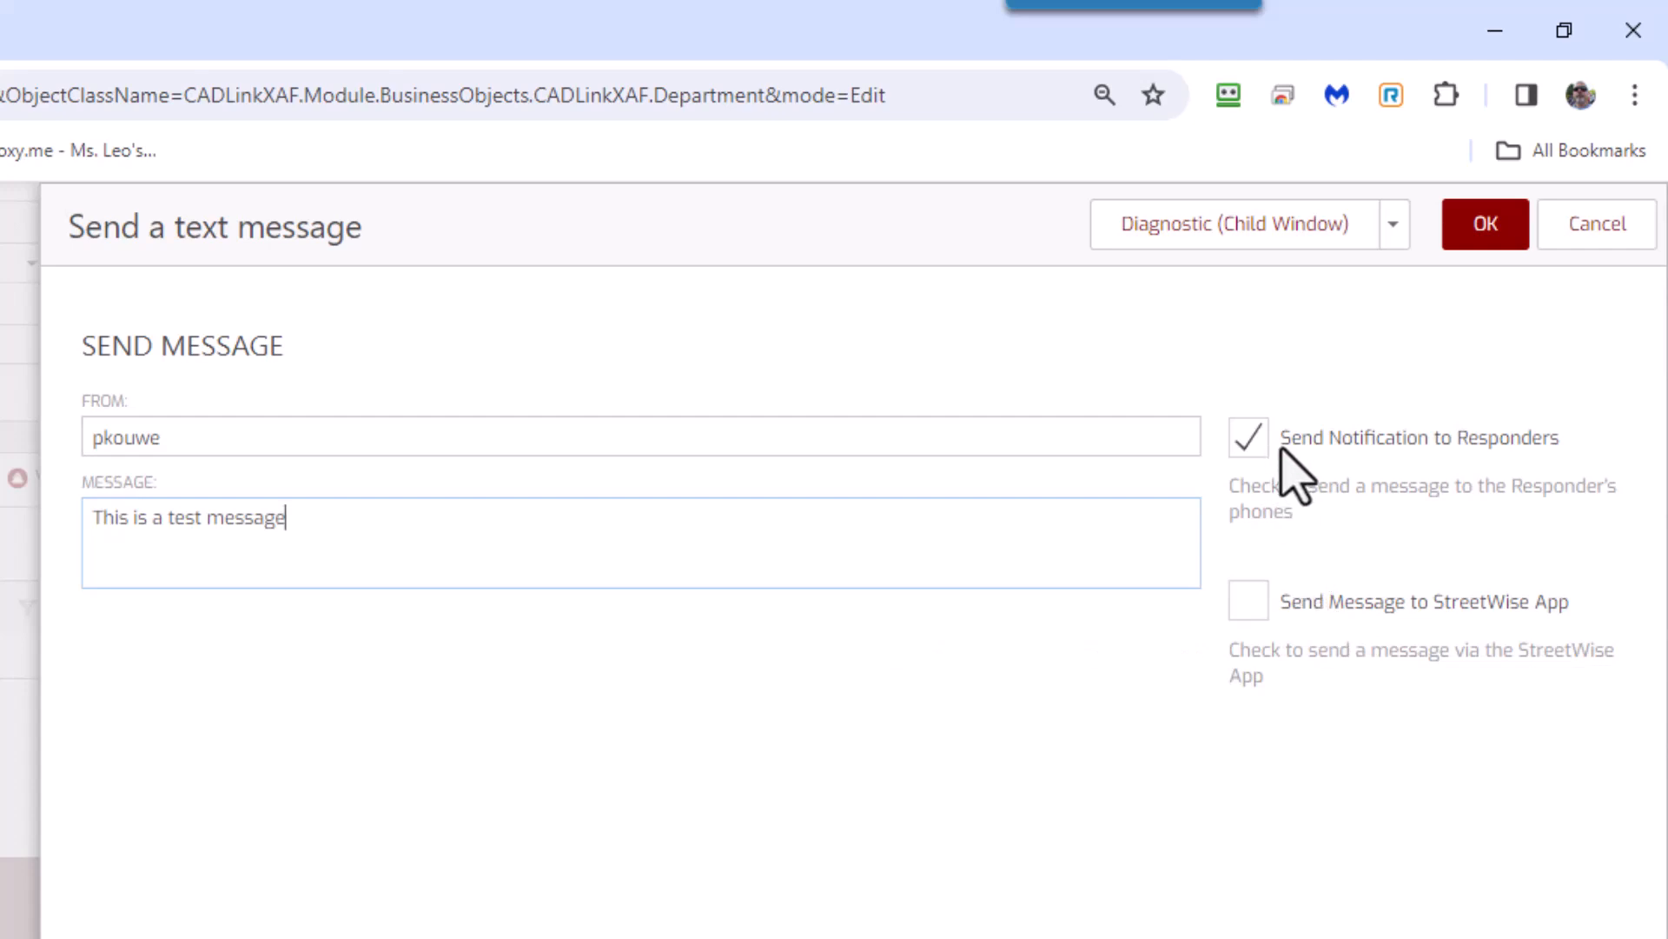
mouse_move(1273, 468)
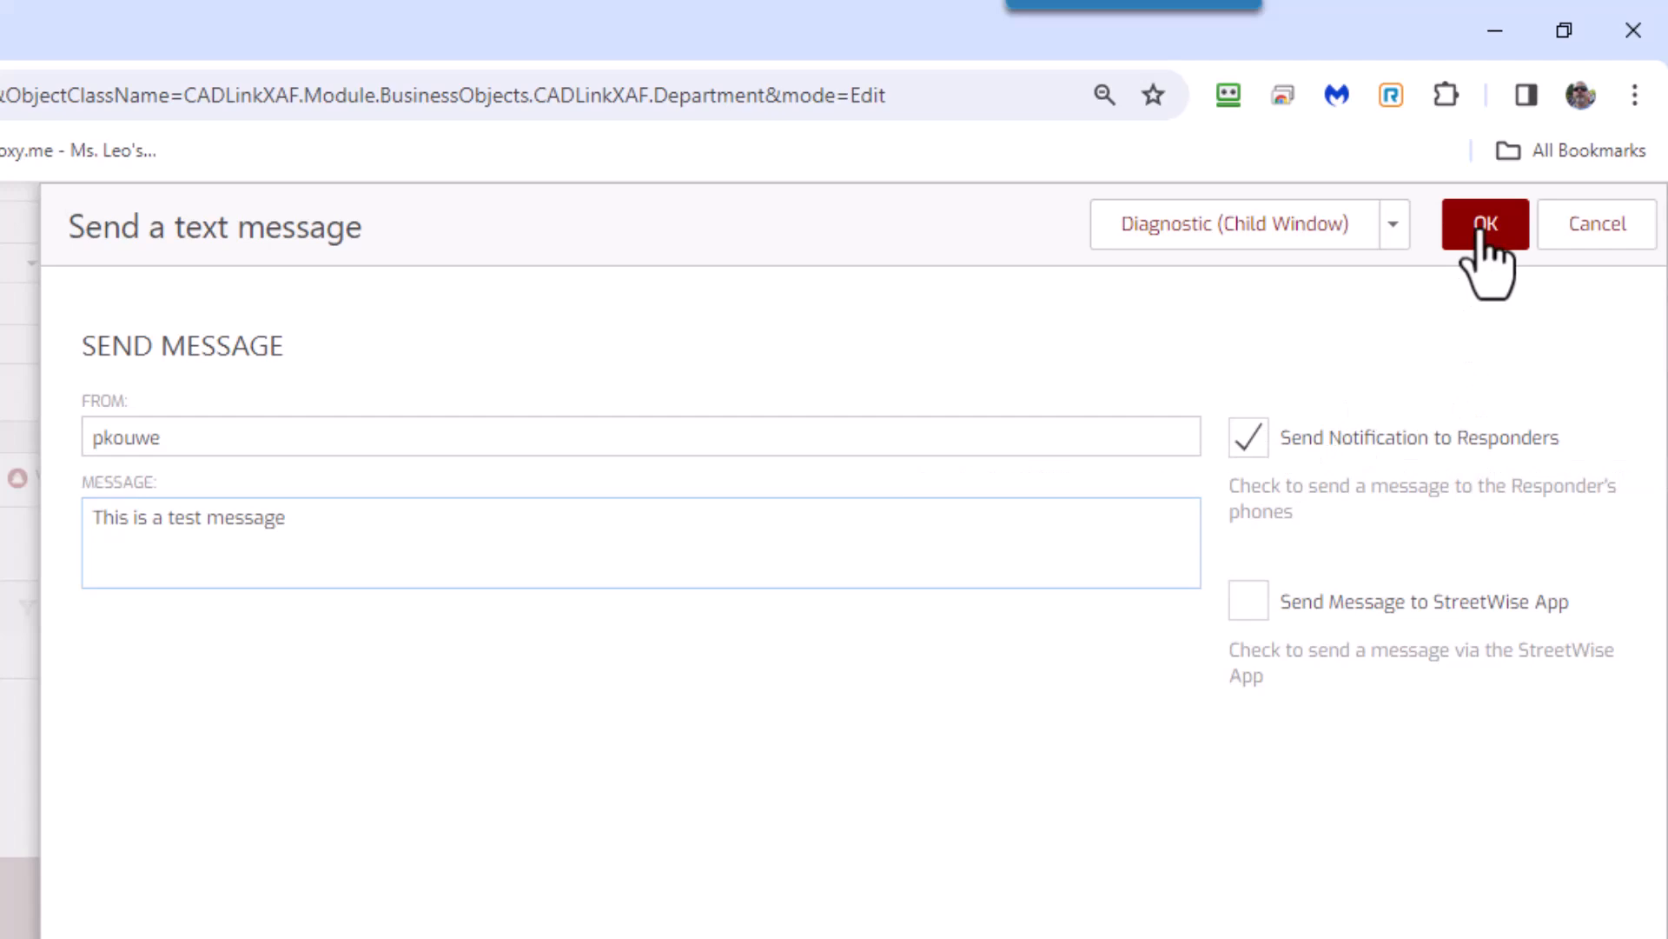
left_click(1488, 224)
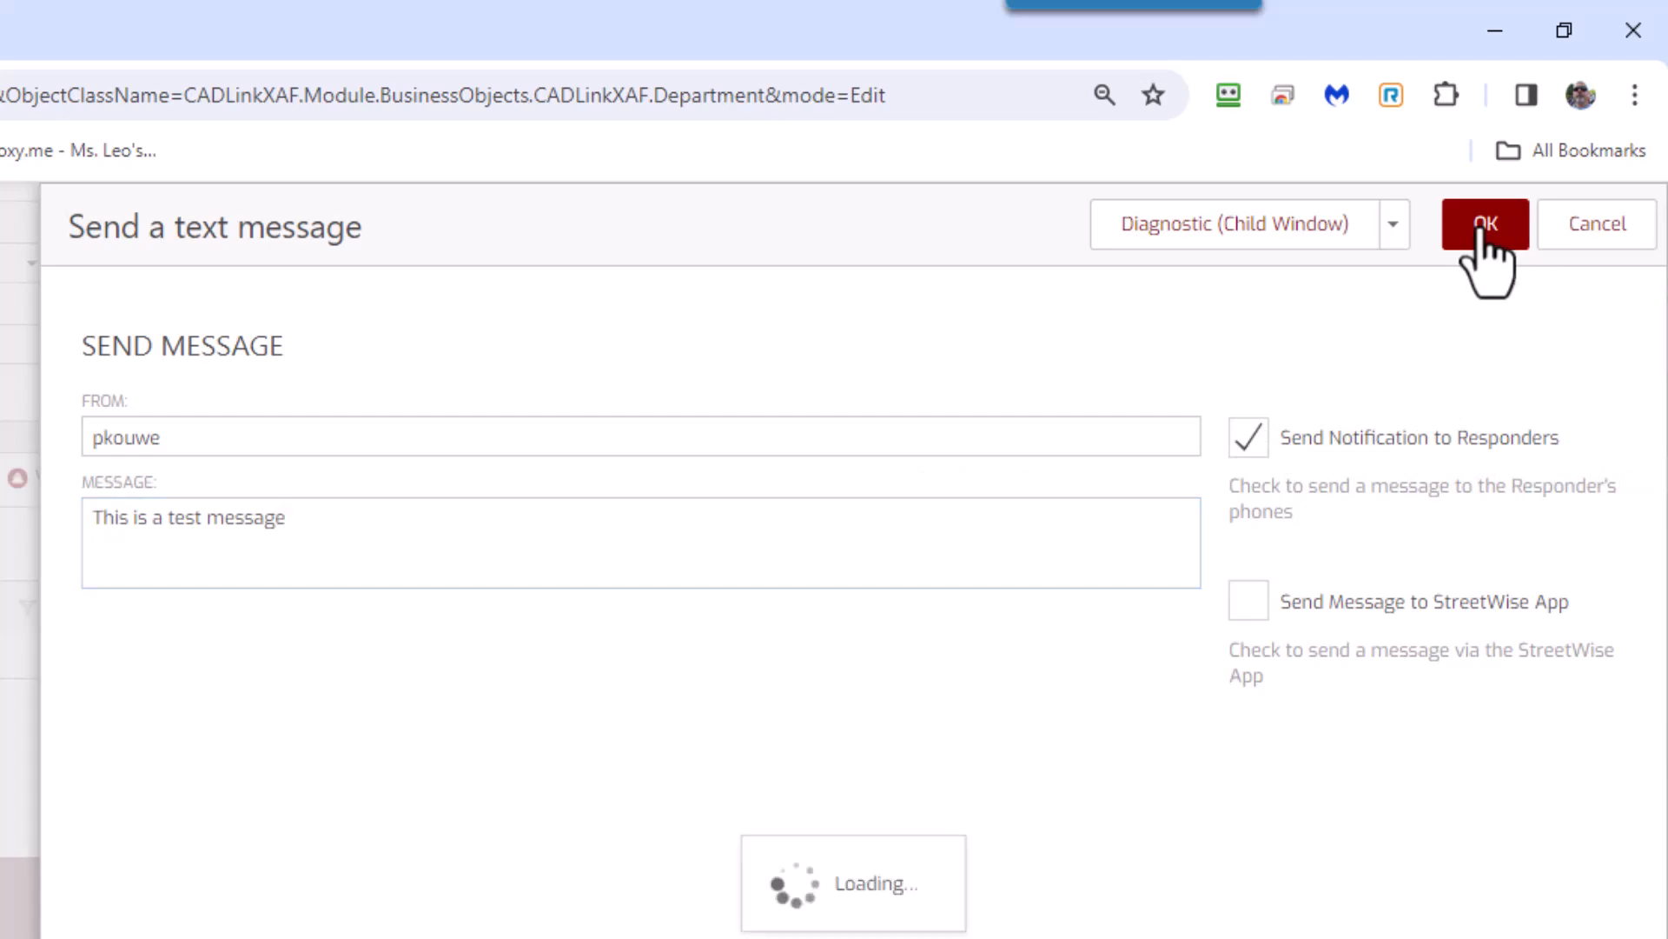
left_click(1487, 224)
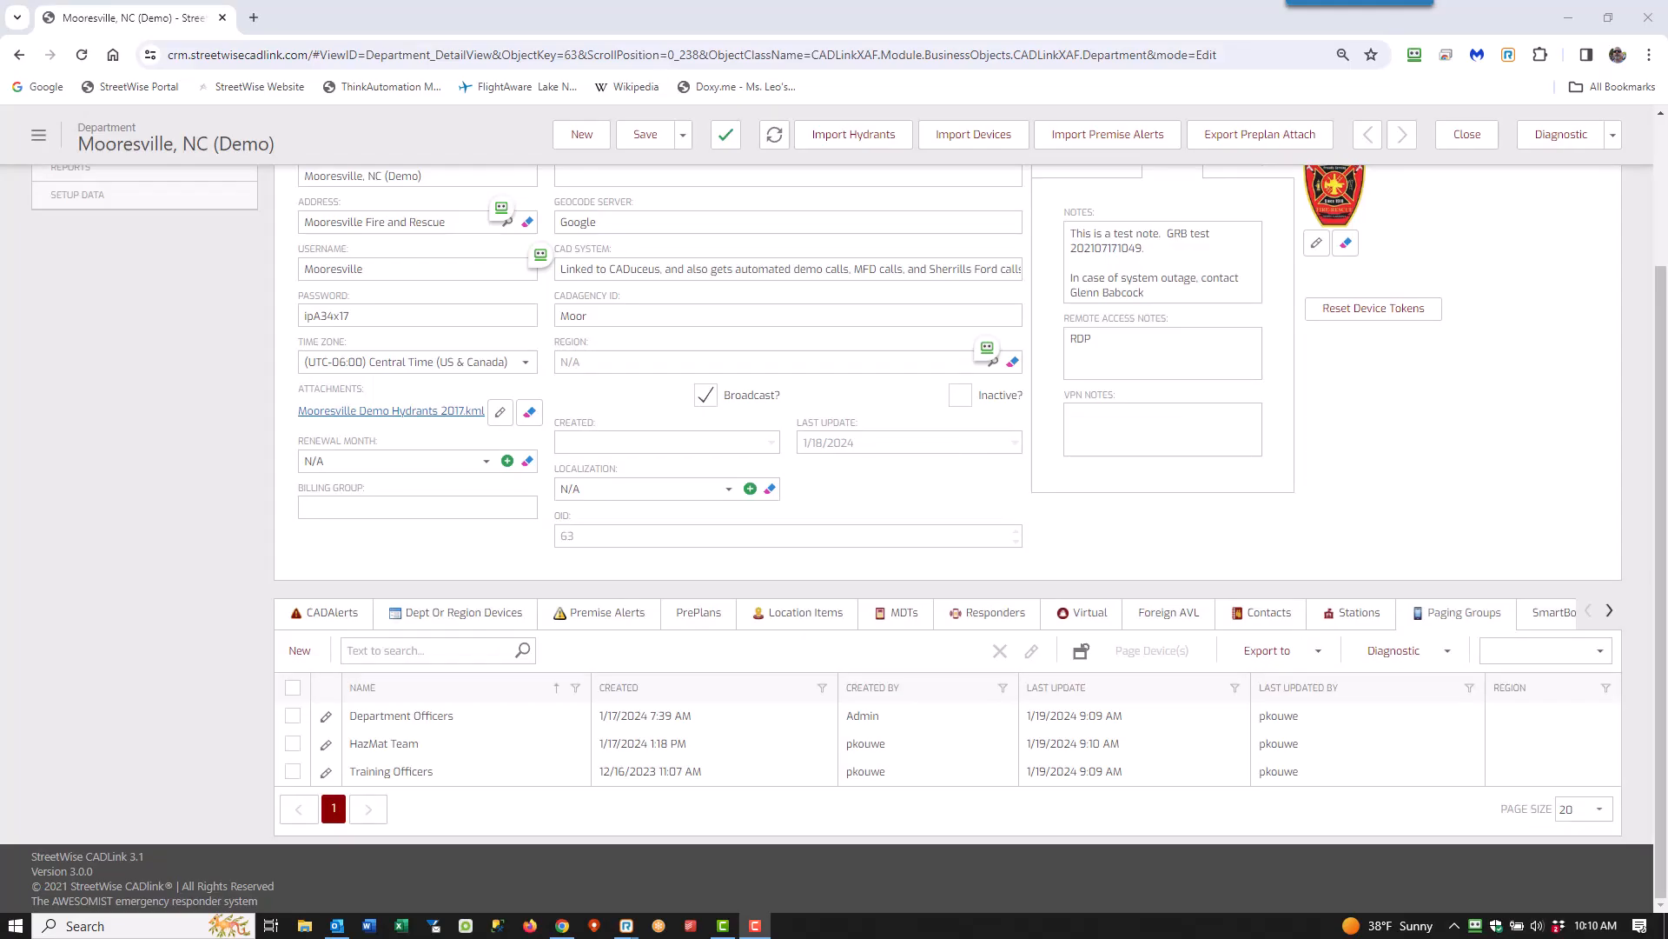
- Save the department record and start a new paging group named 'Maintenance Officers'
left_click(417, 269)
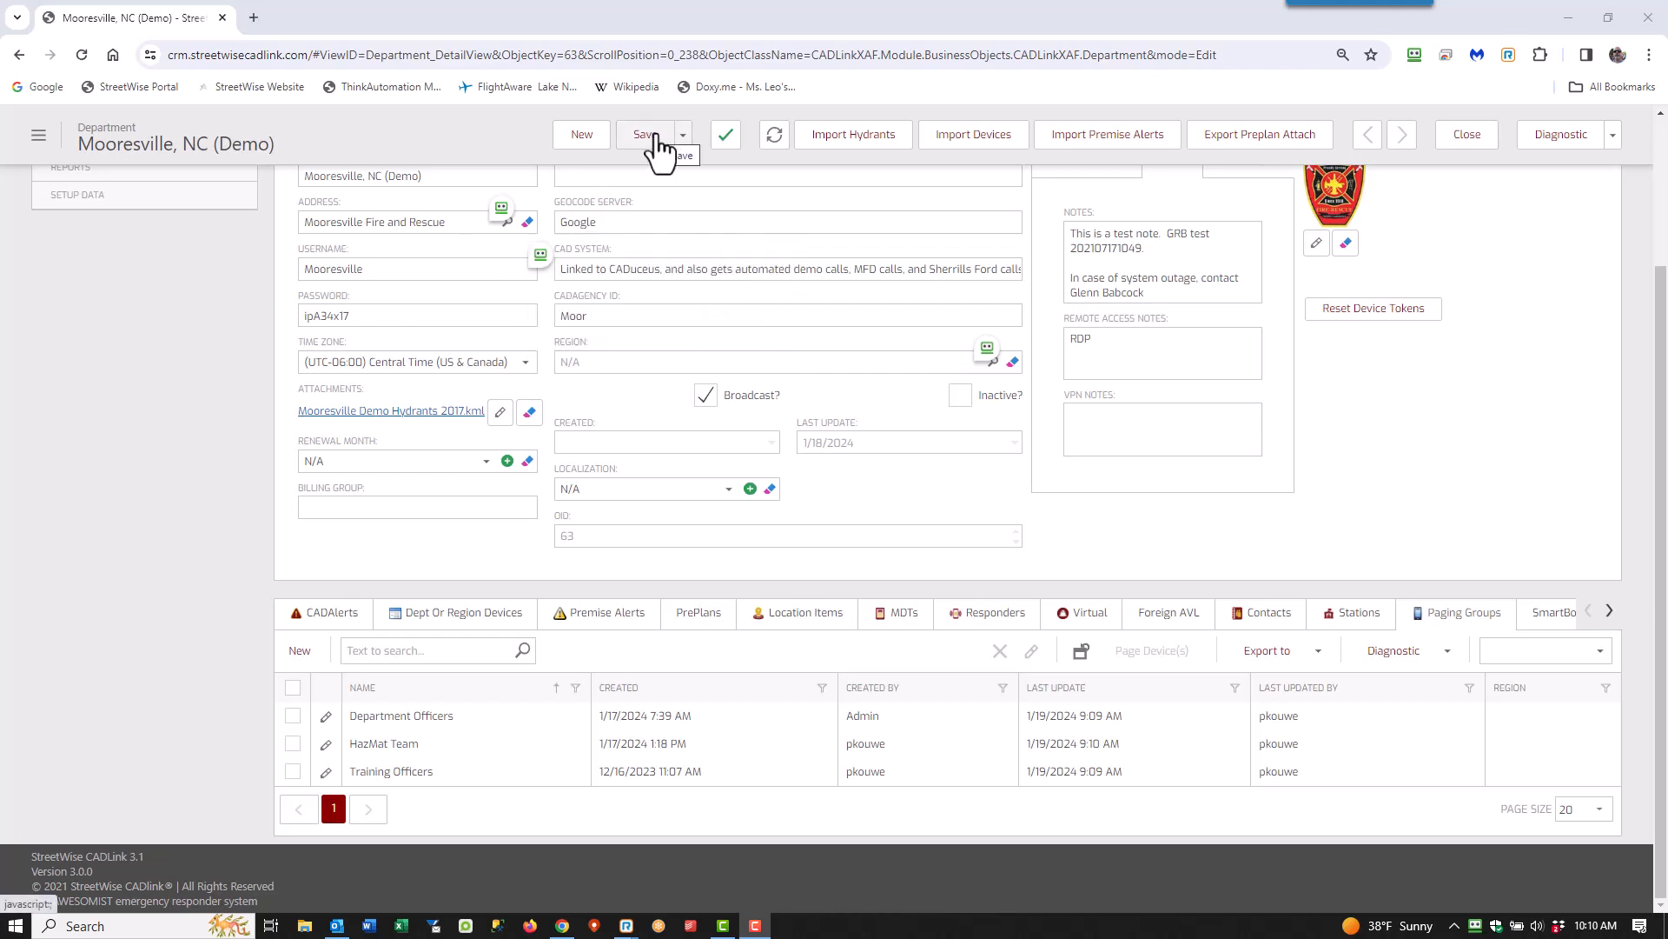
mouse_move(1201, 597)
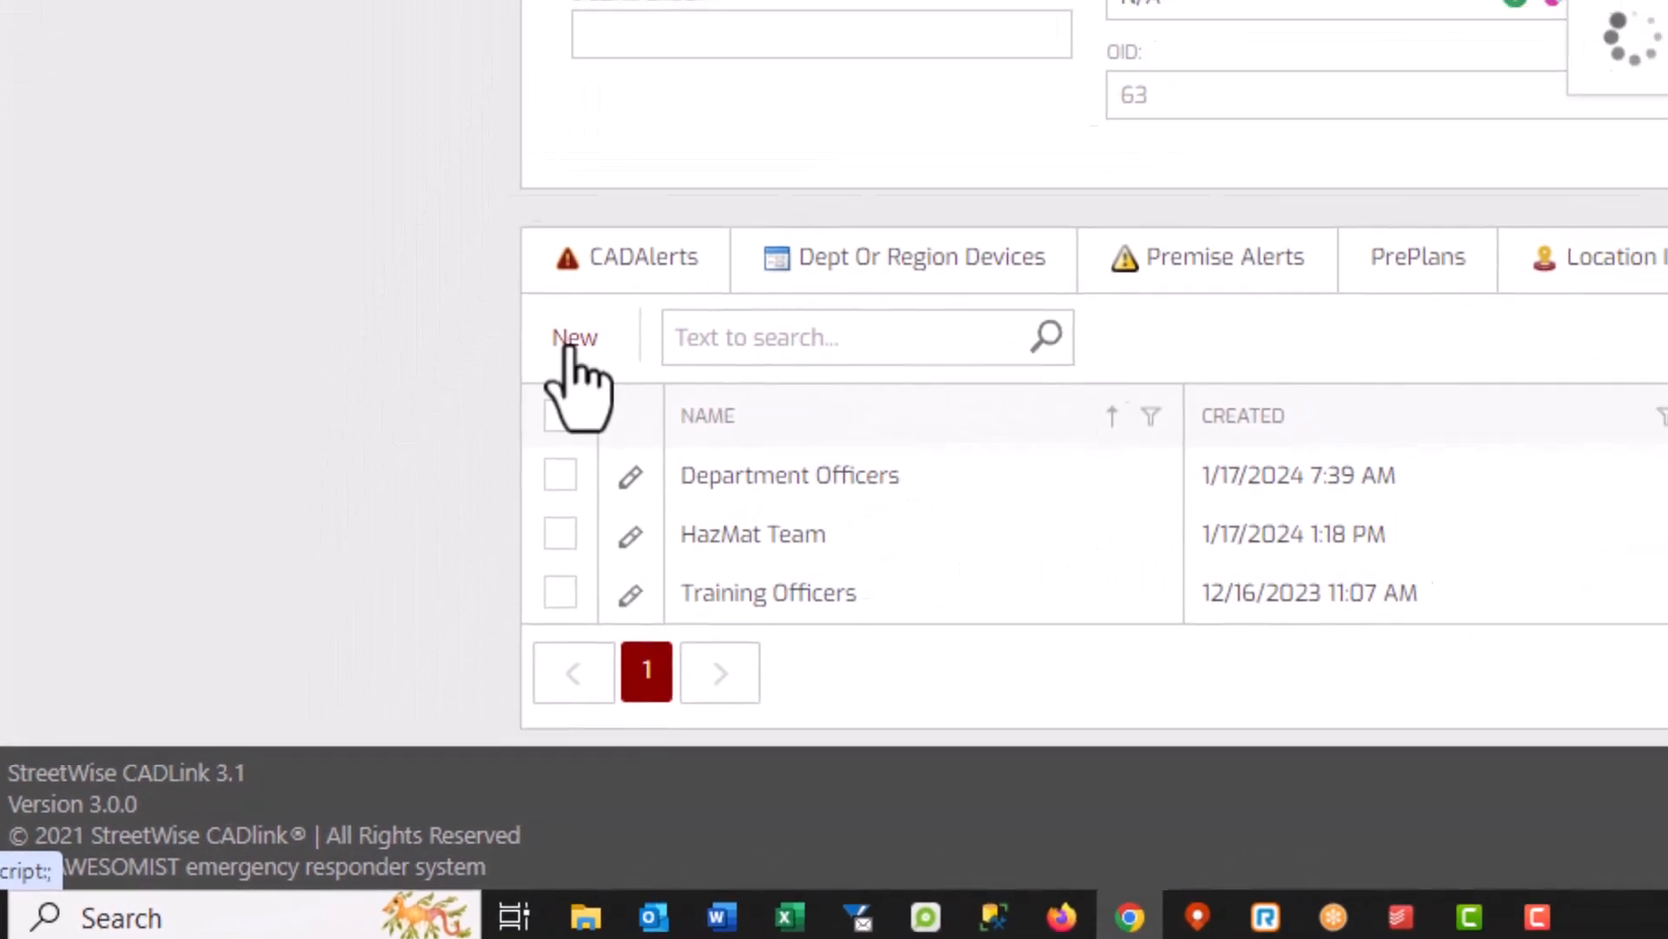
left_click(574, 337)
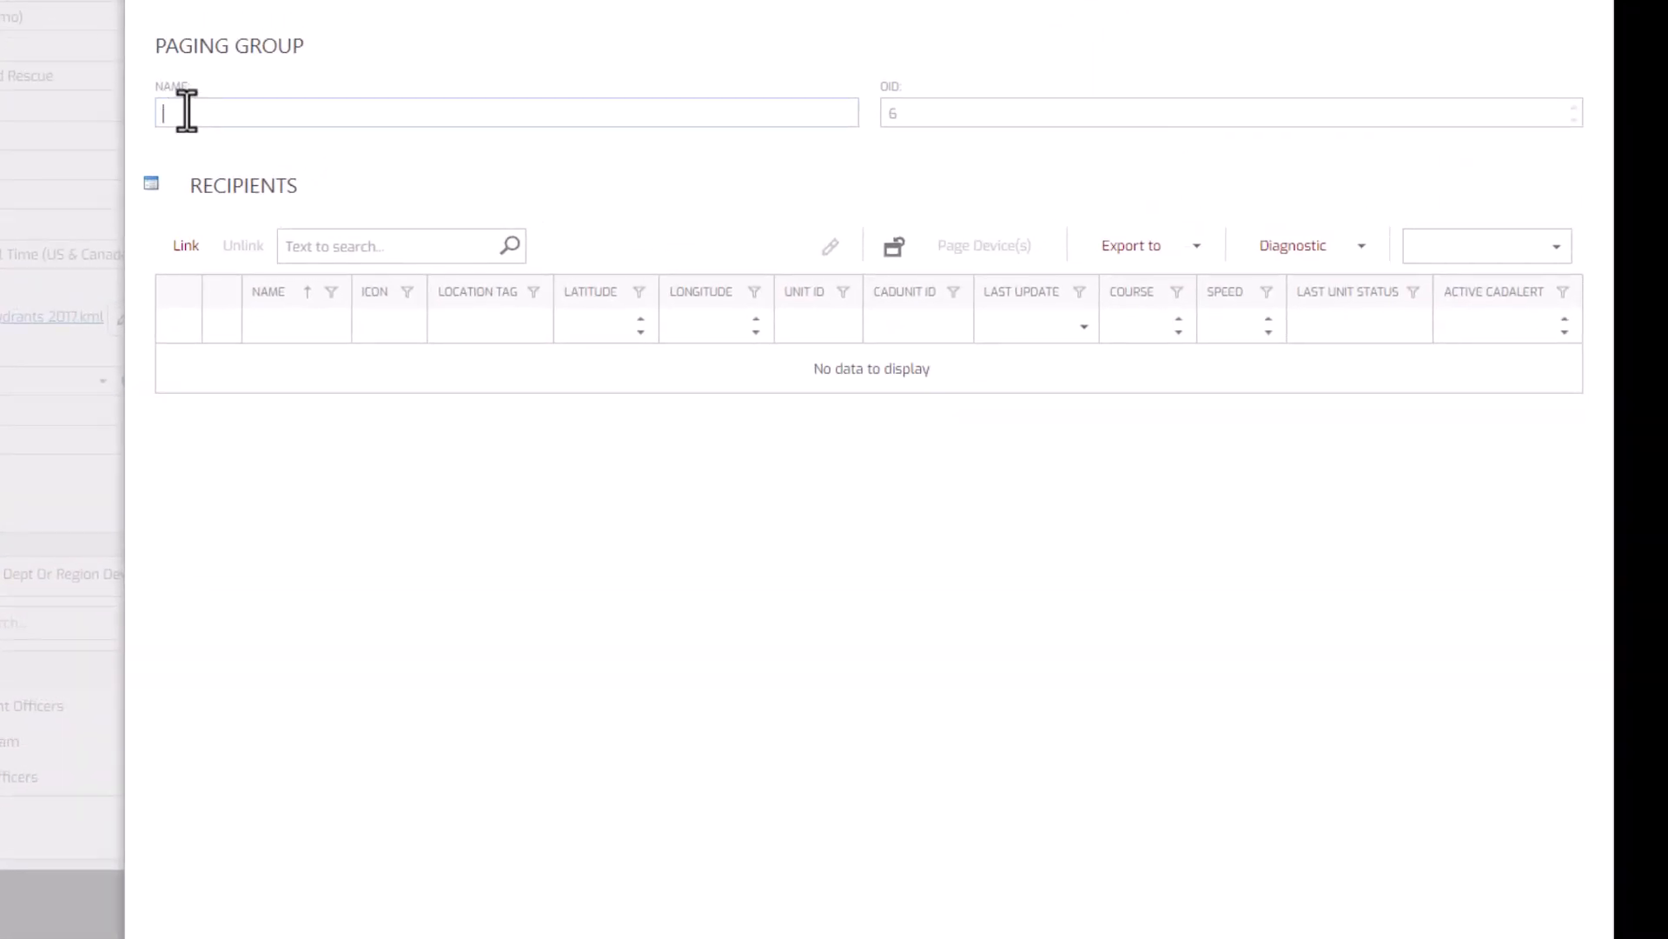
type("Maintenance Officers")
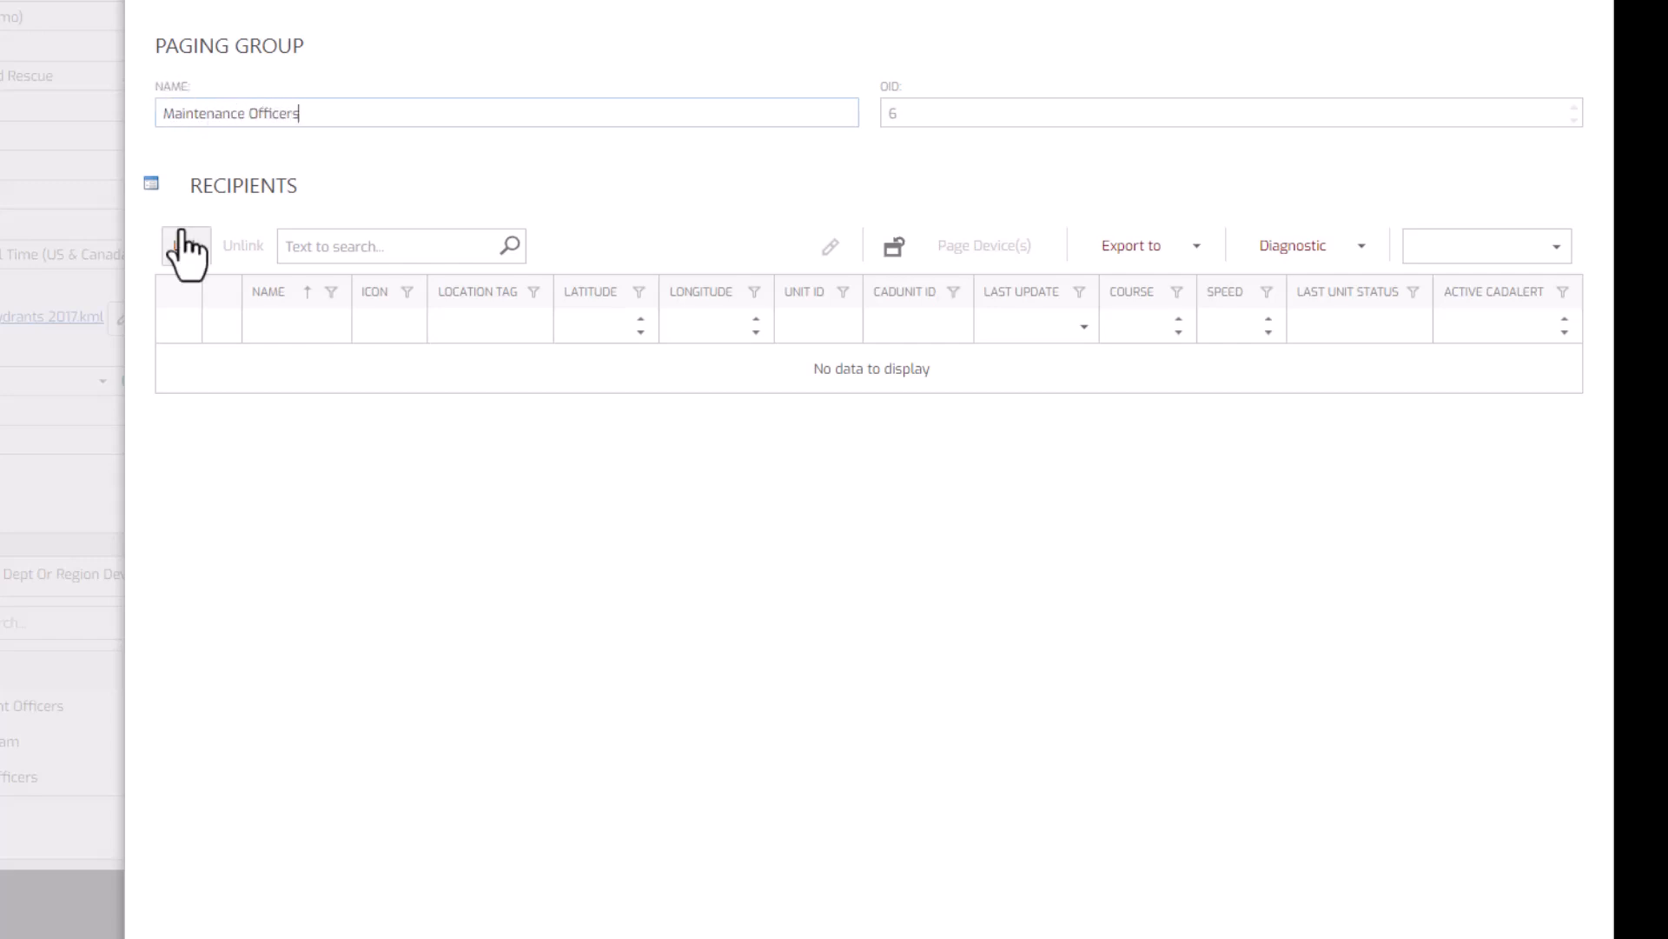
- Link the selected Responder-type devices to the Maintenance Officers group
left_click(182, 245)
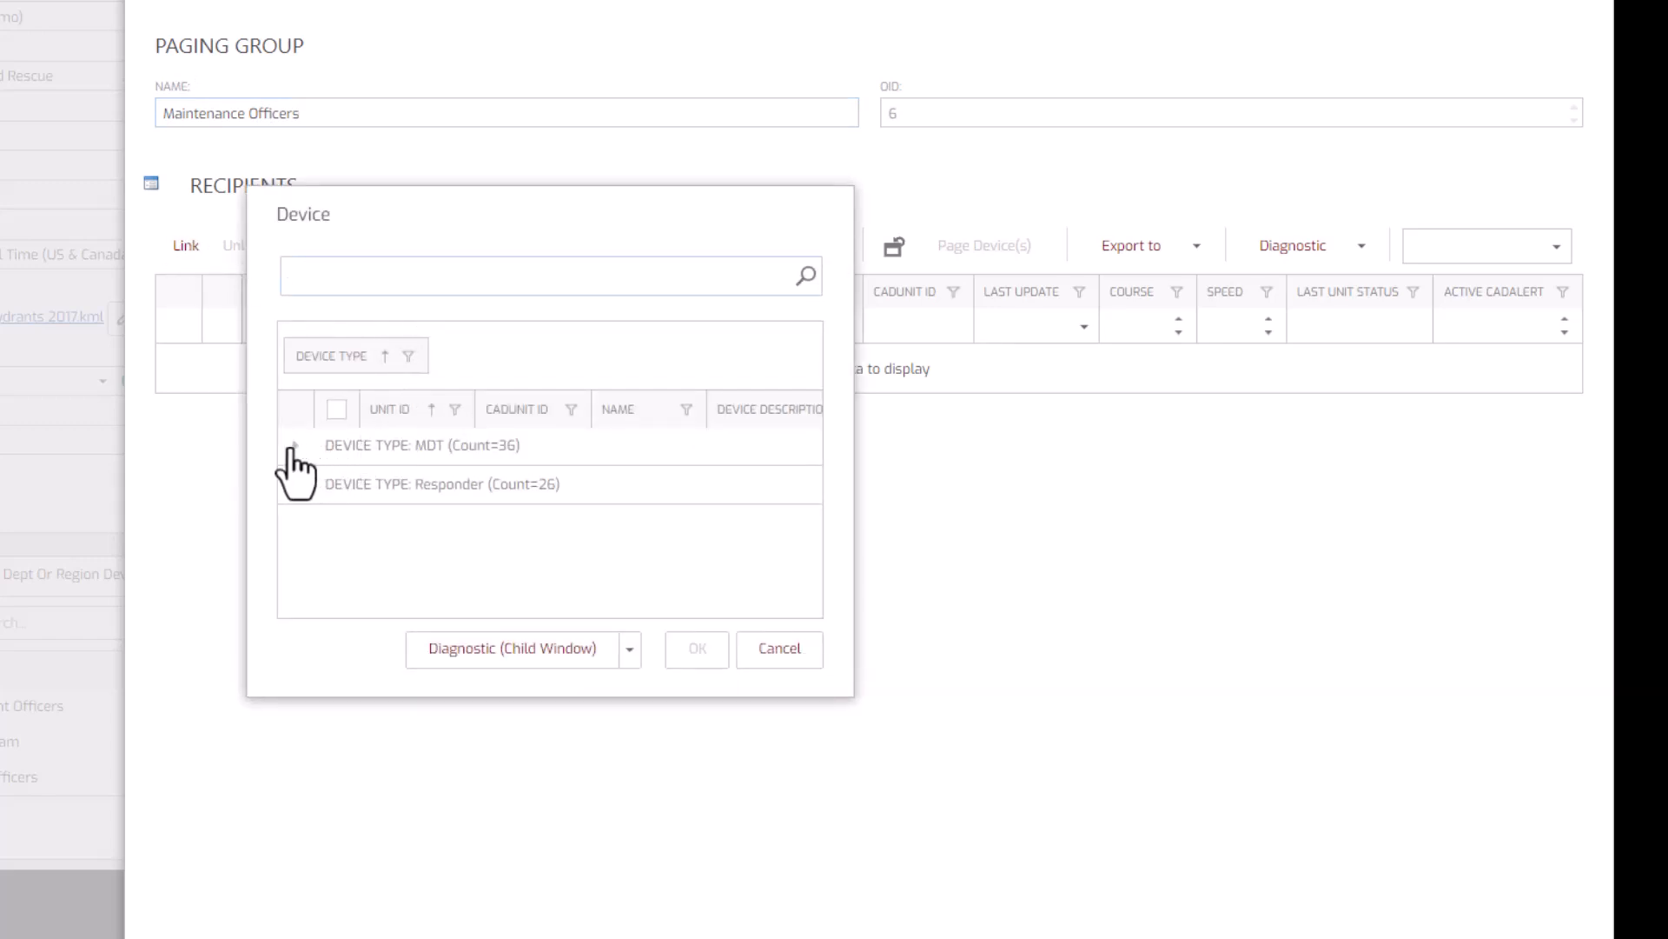
mouse_move(301, 508)
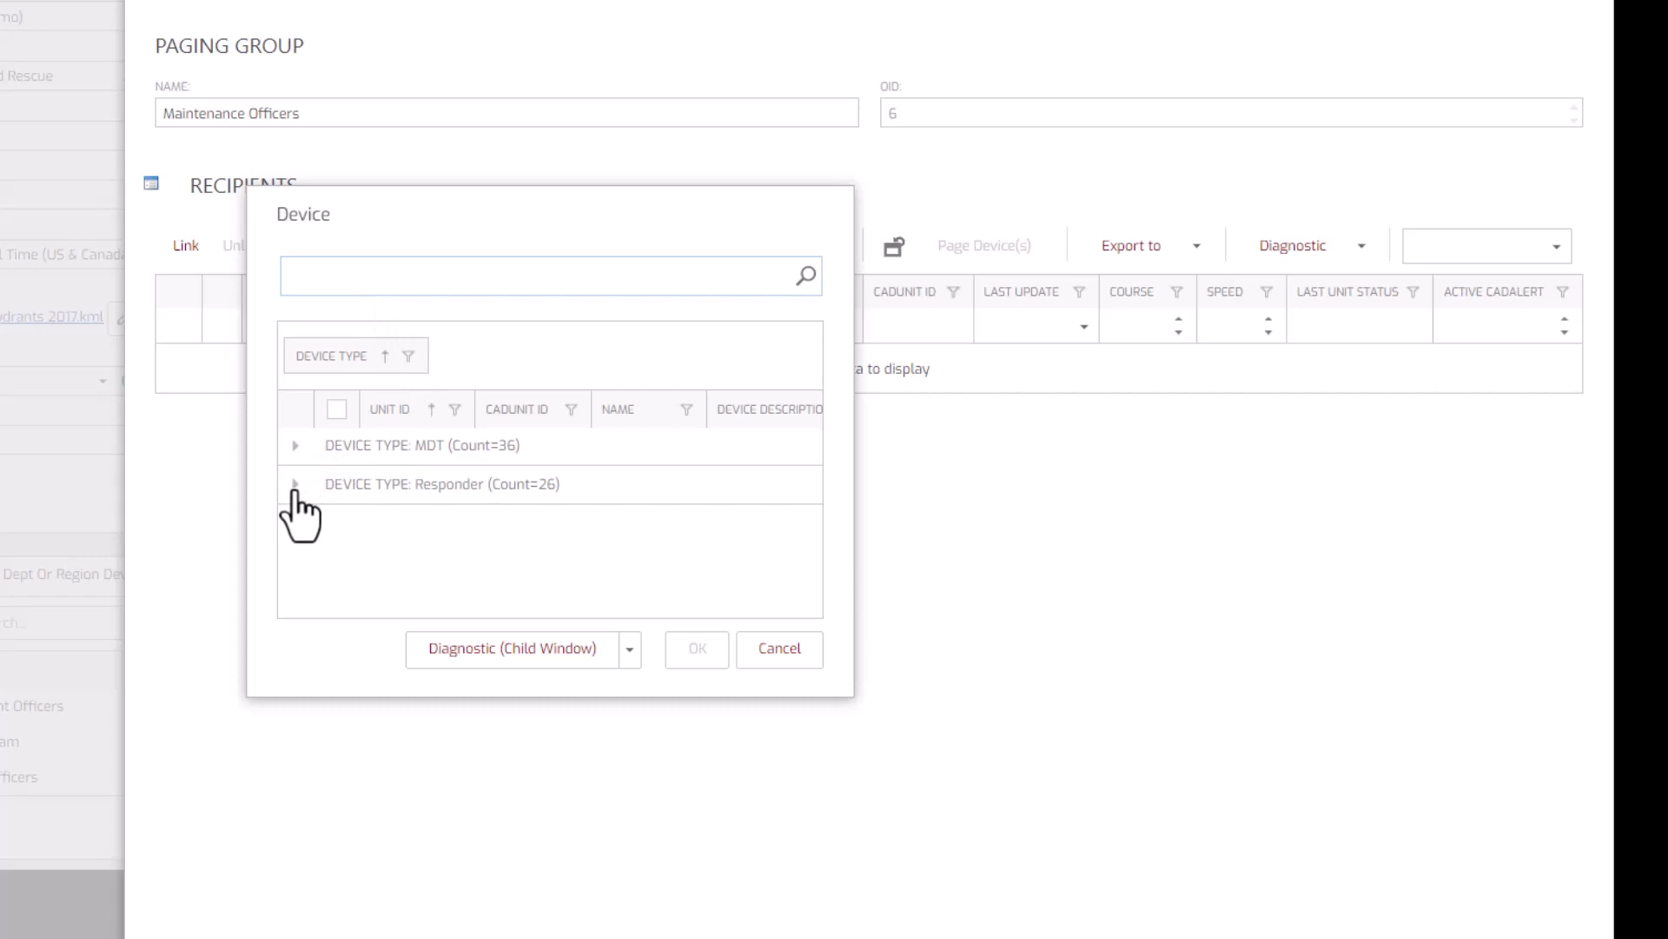
left_click(295, 484)
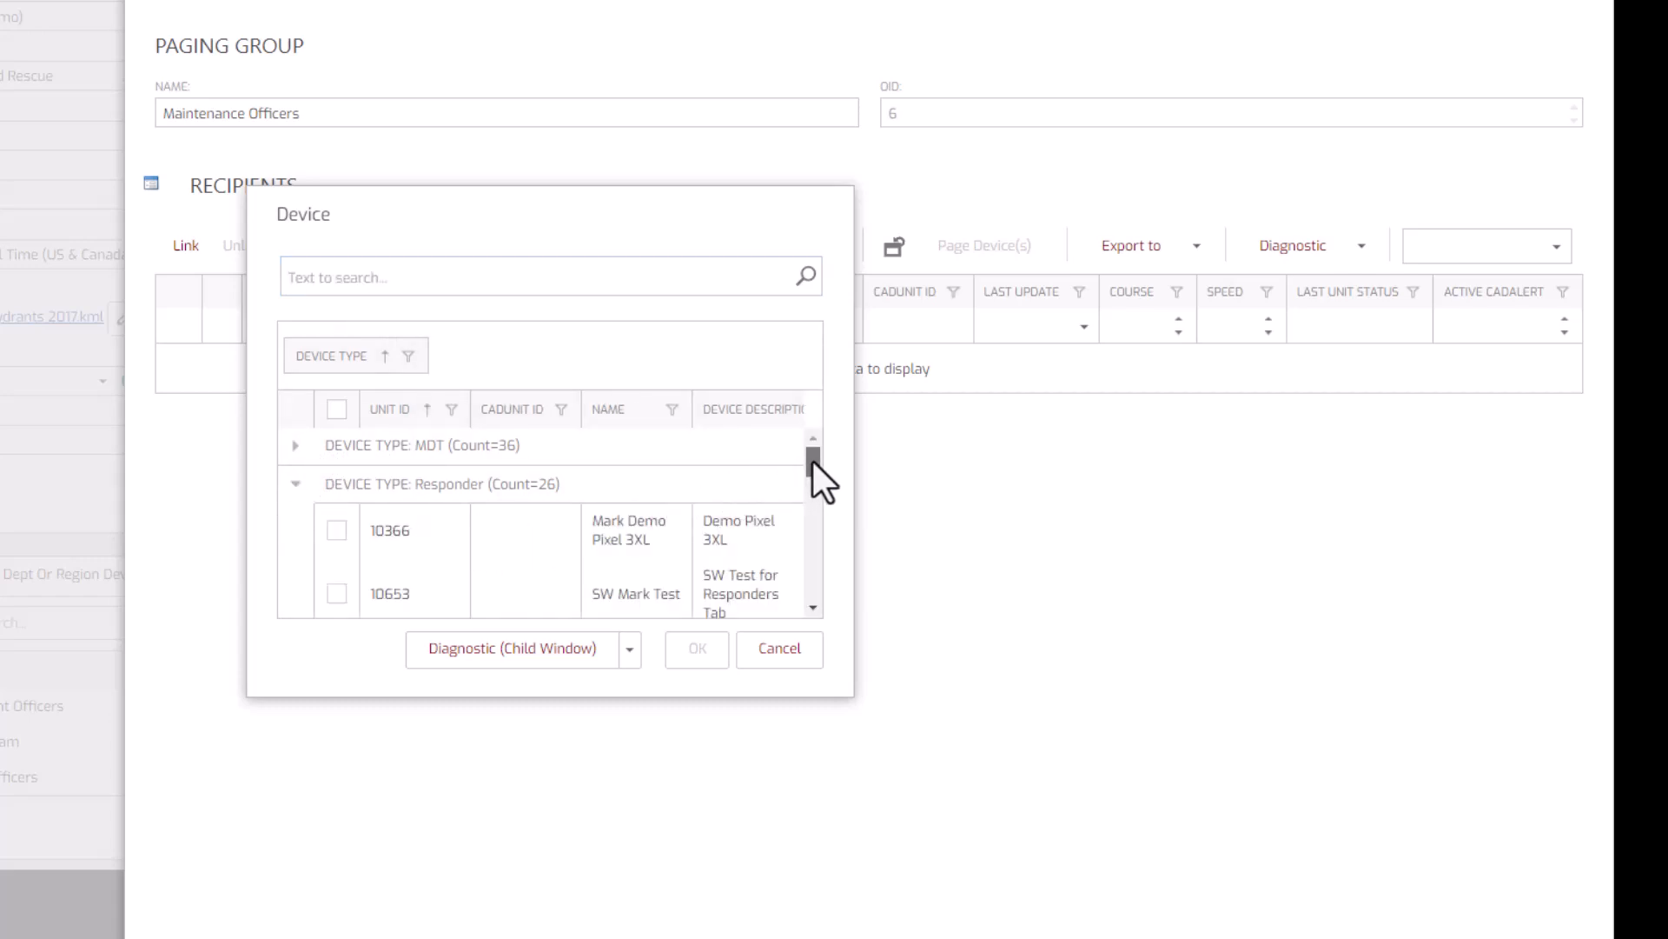
scroll("down", 3)
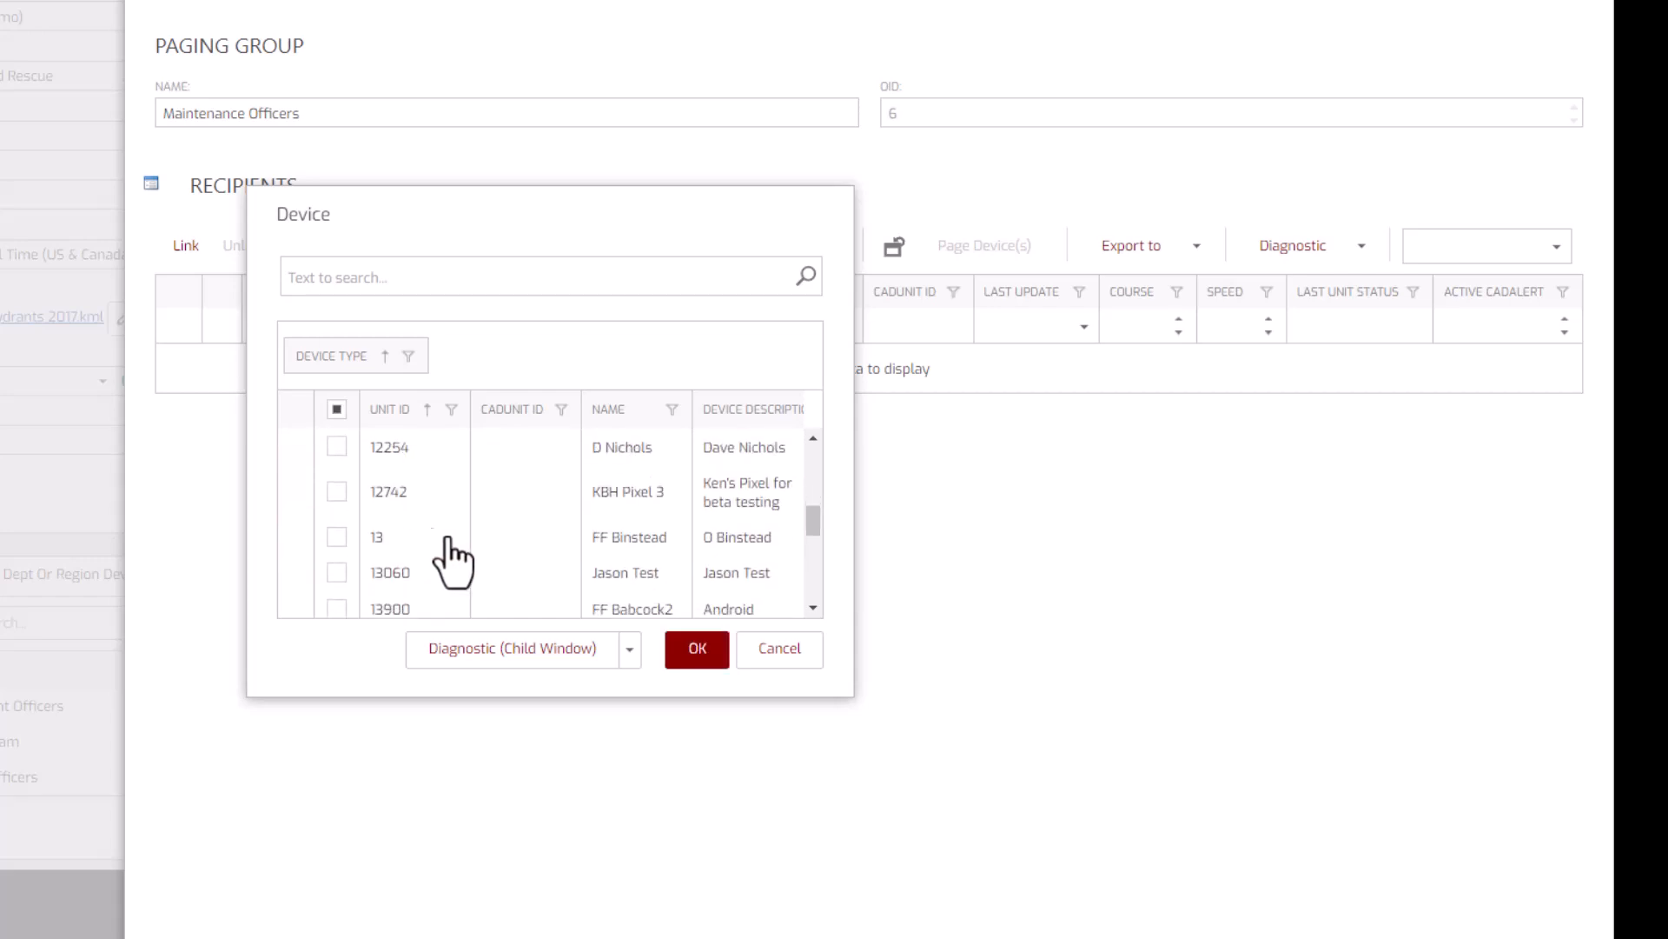
left_click(336, 537)
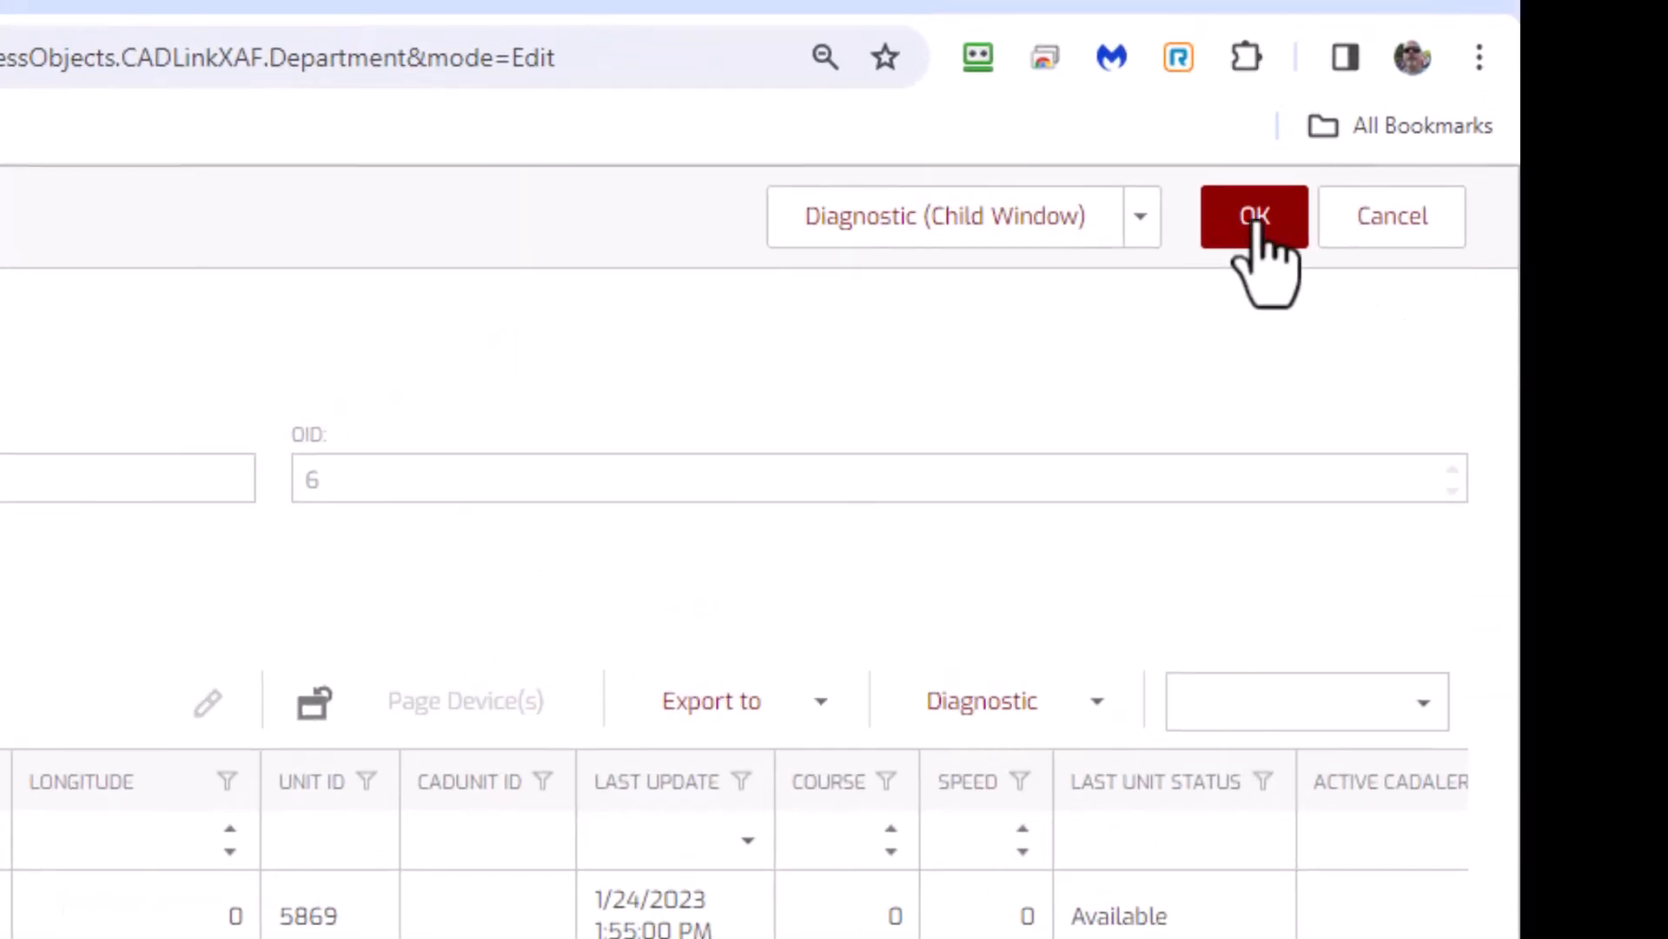
- Save Maintenance Officers, then start and cancel a page to Department Officers
left_click(1255, 216)
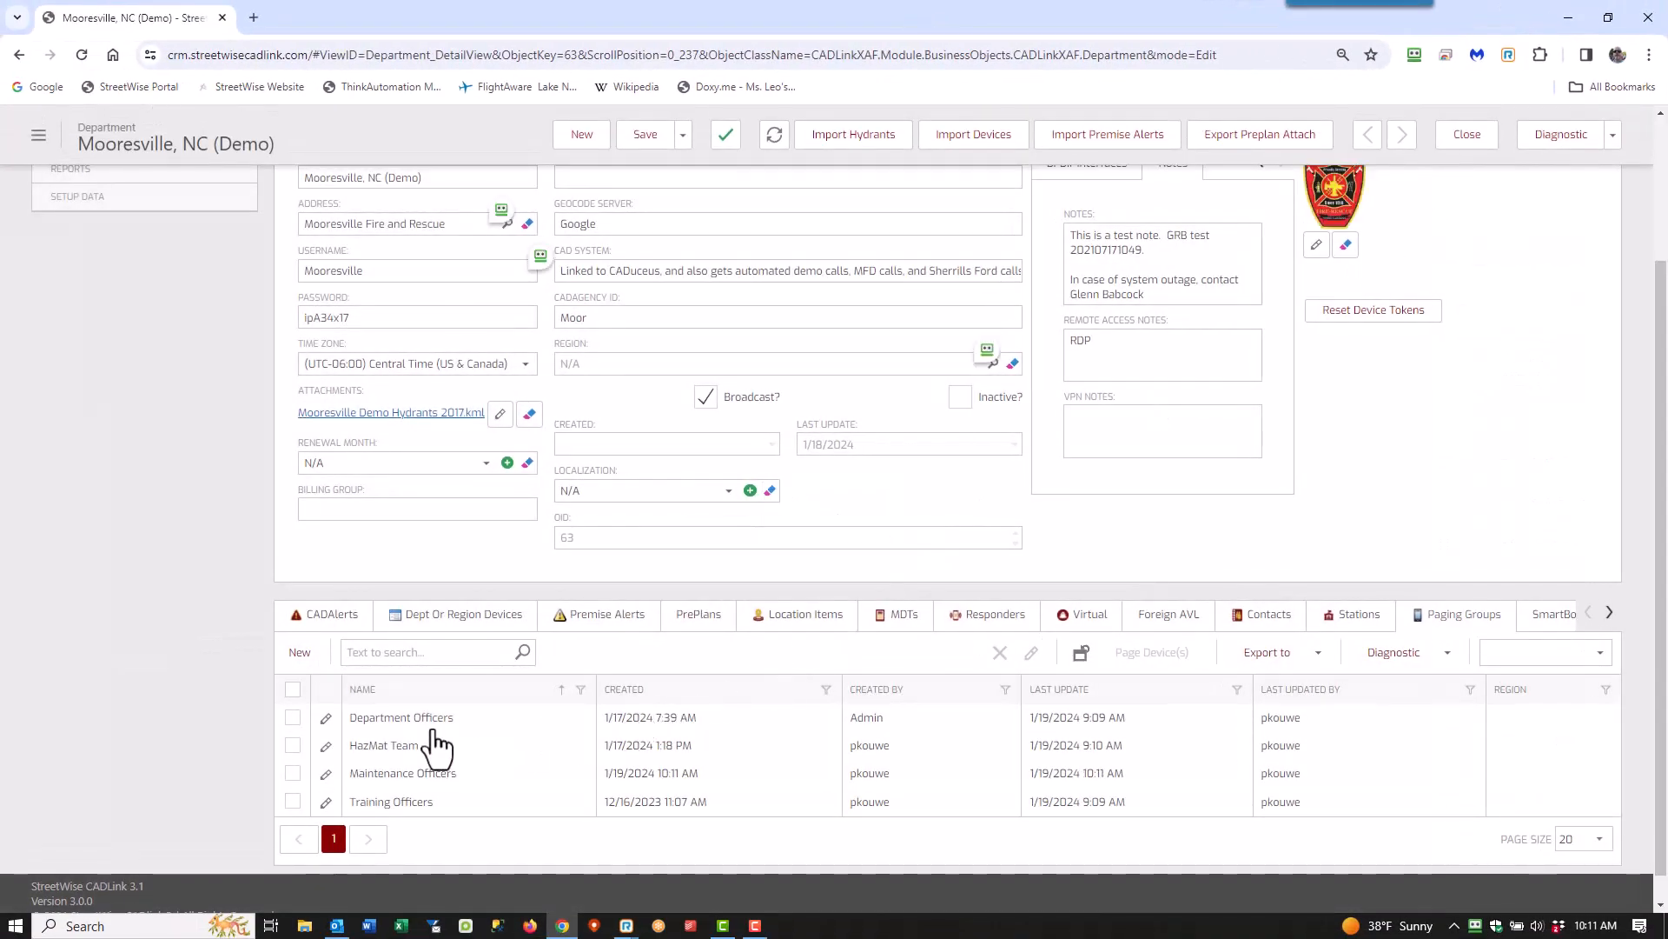
mouse_move(444, 758)
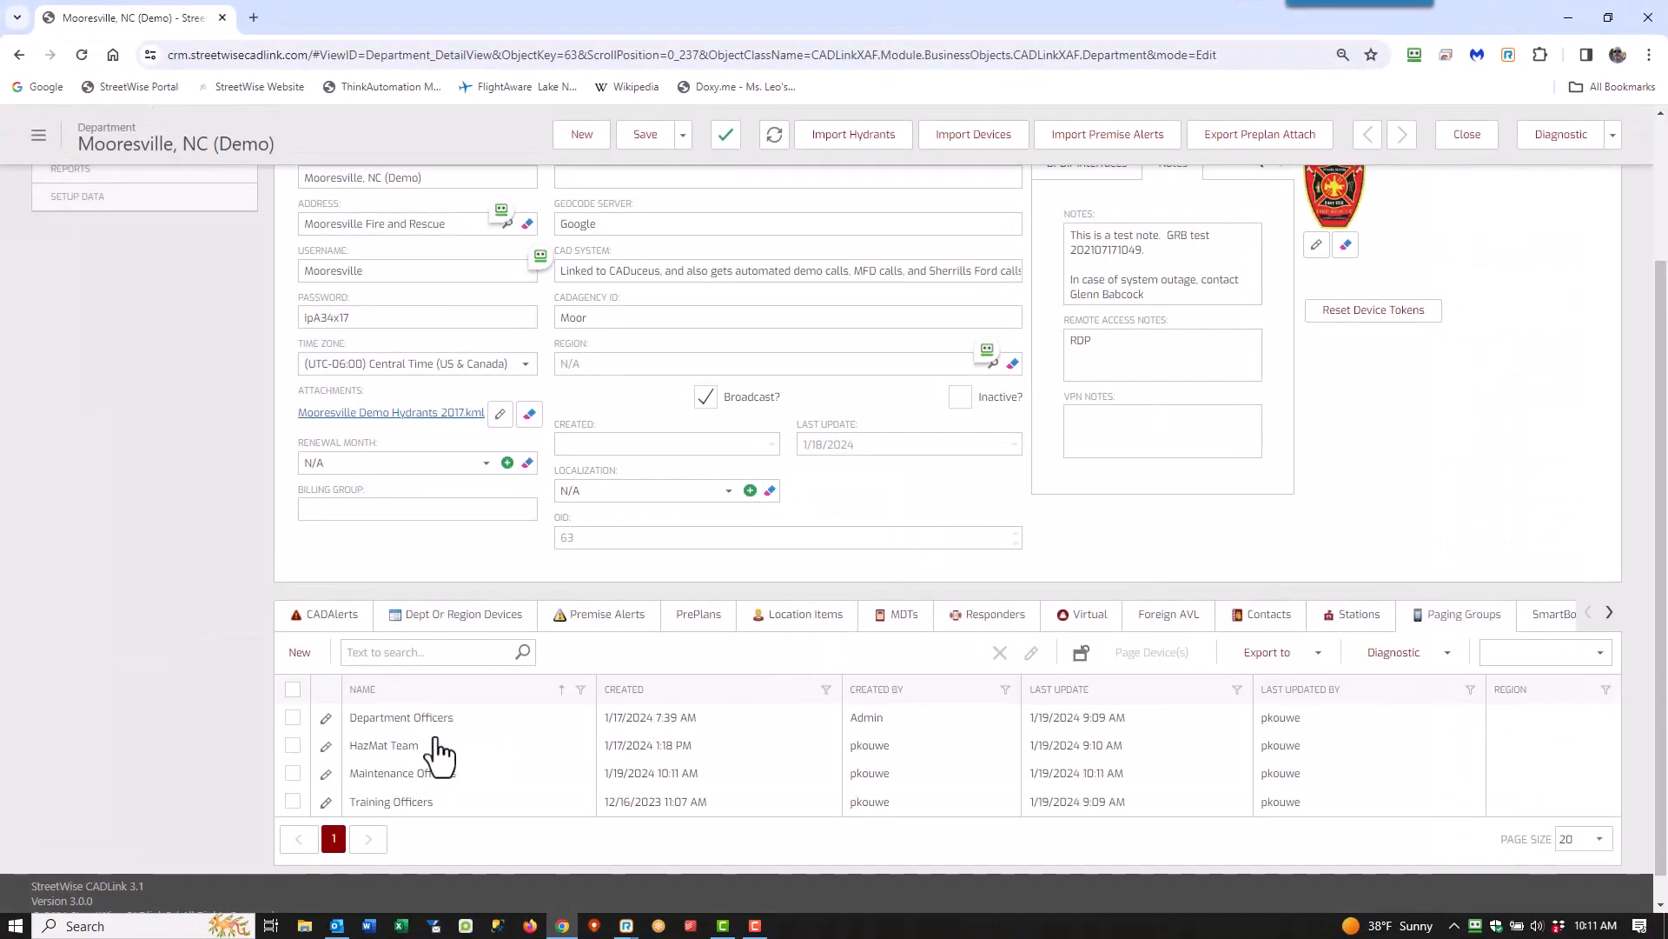
mouse_move(521, 785)
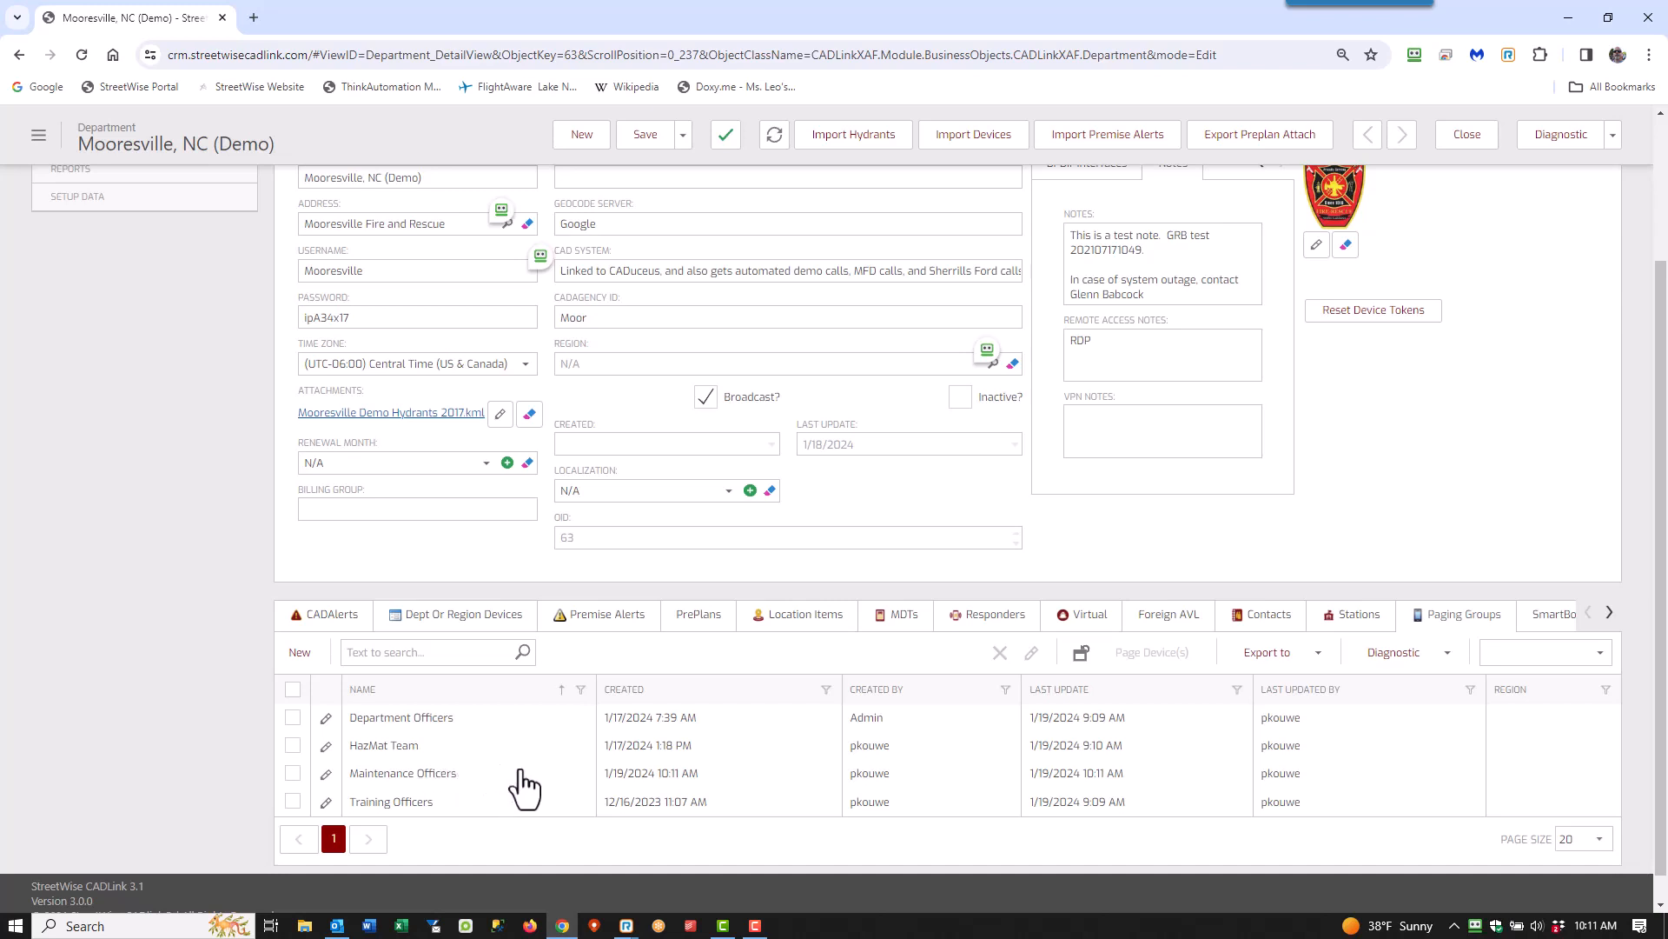
mouse_move(472, 773)
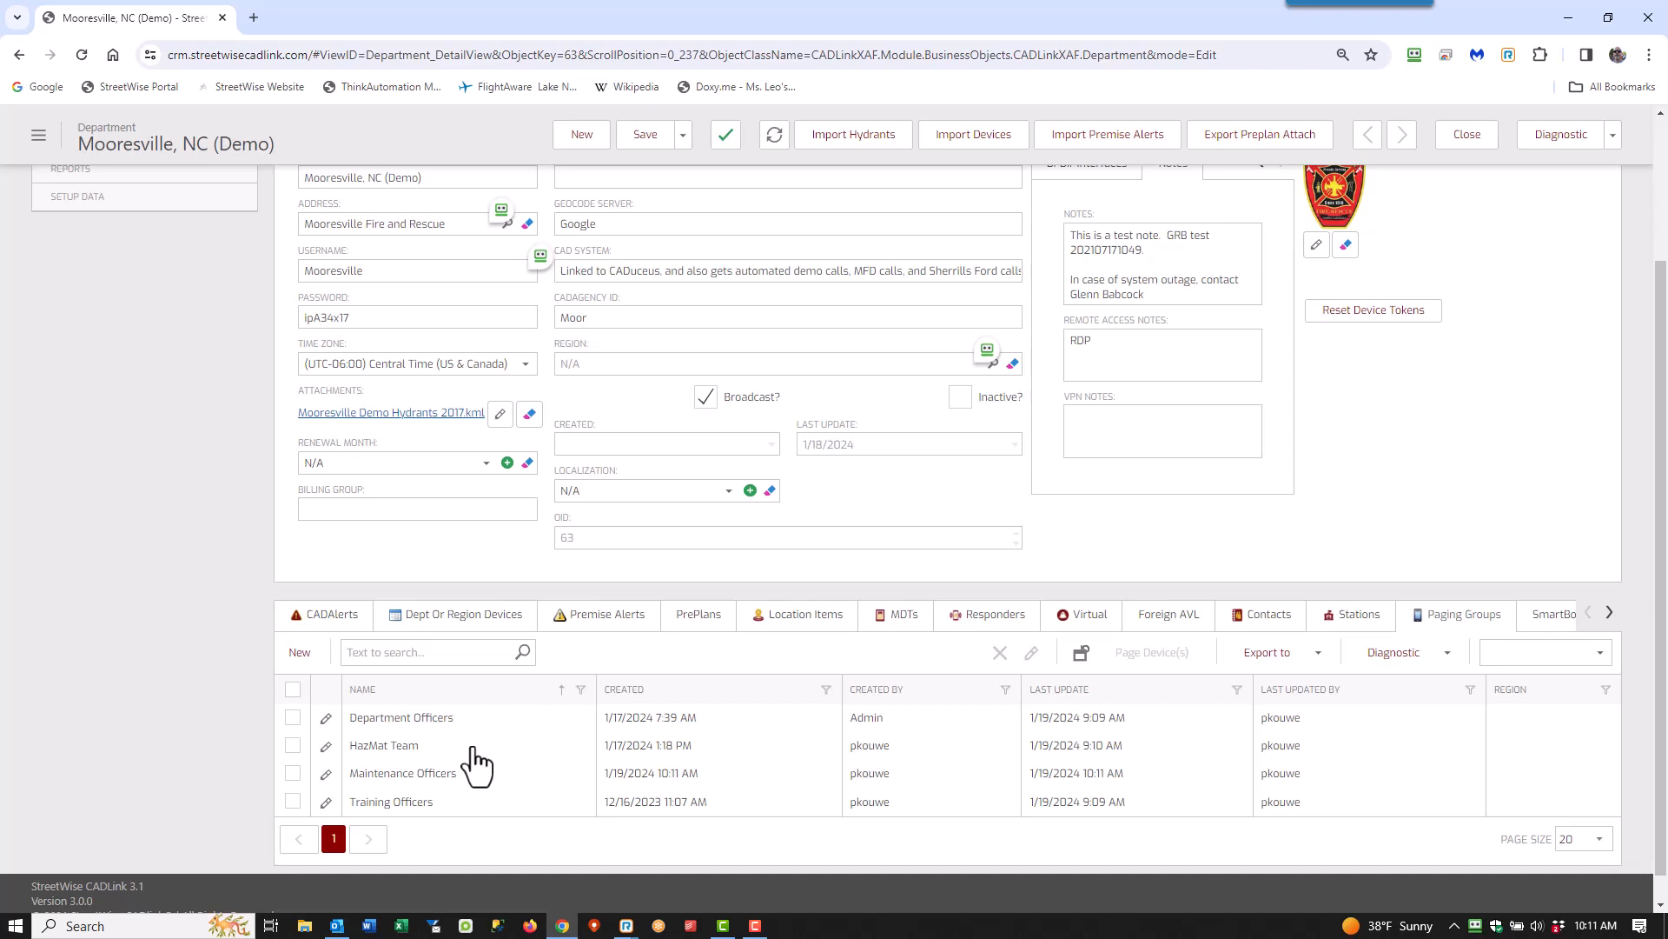
mouse_move(313, 740)
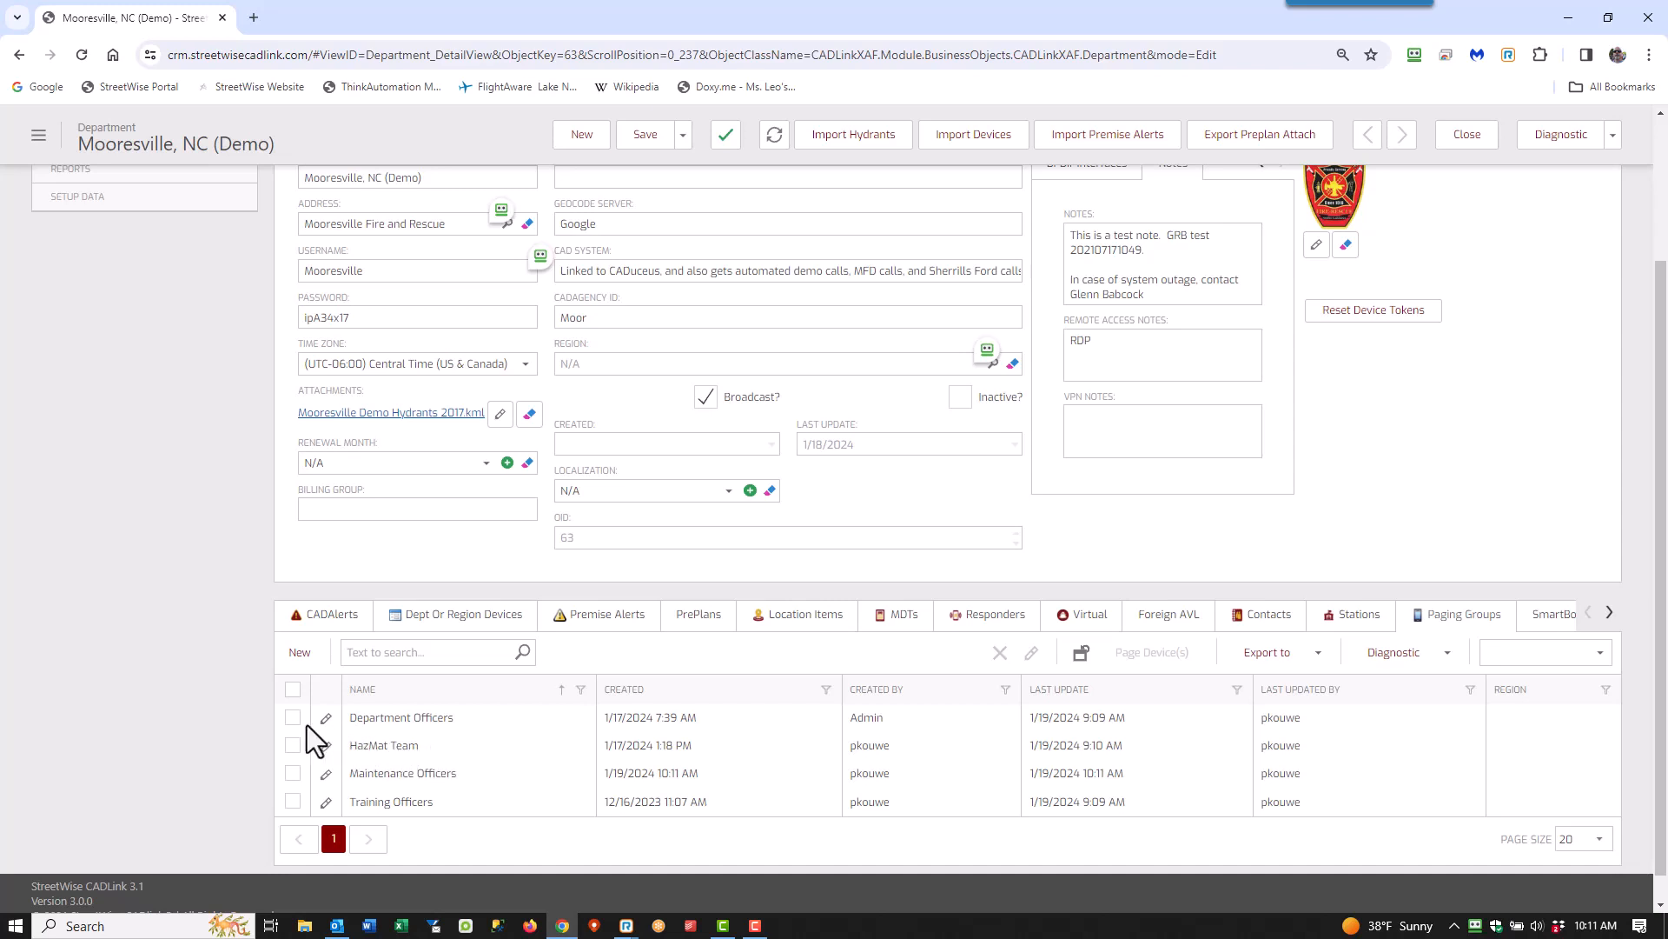
left_click(293, 717)
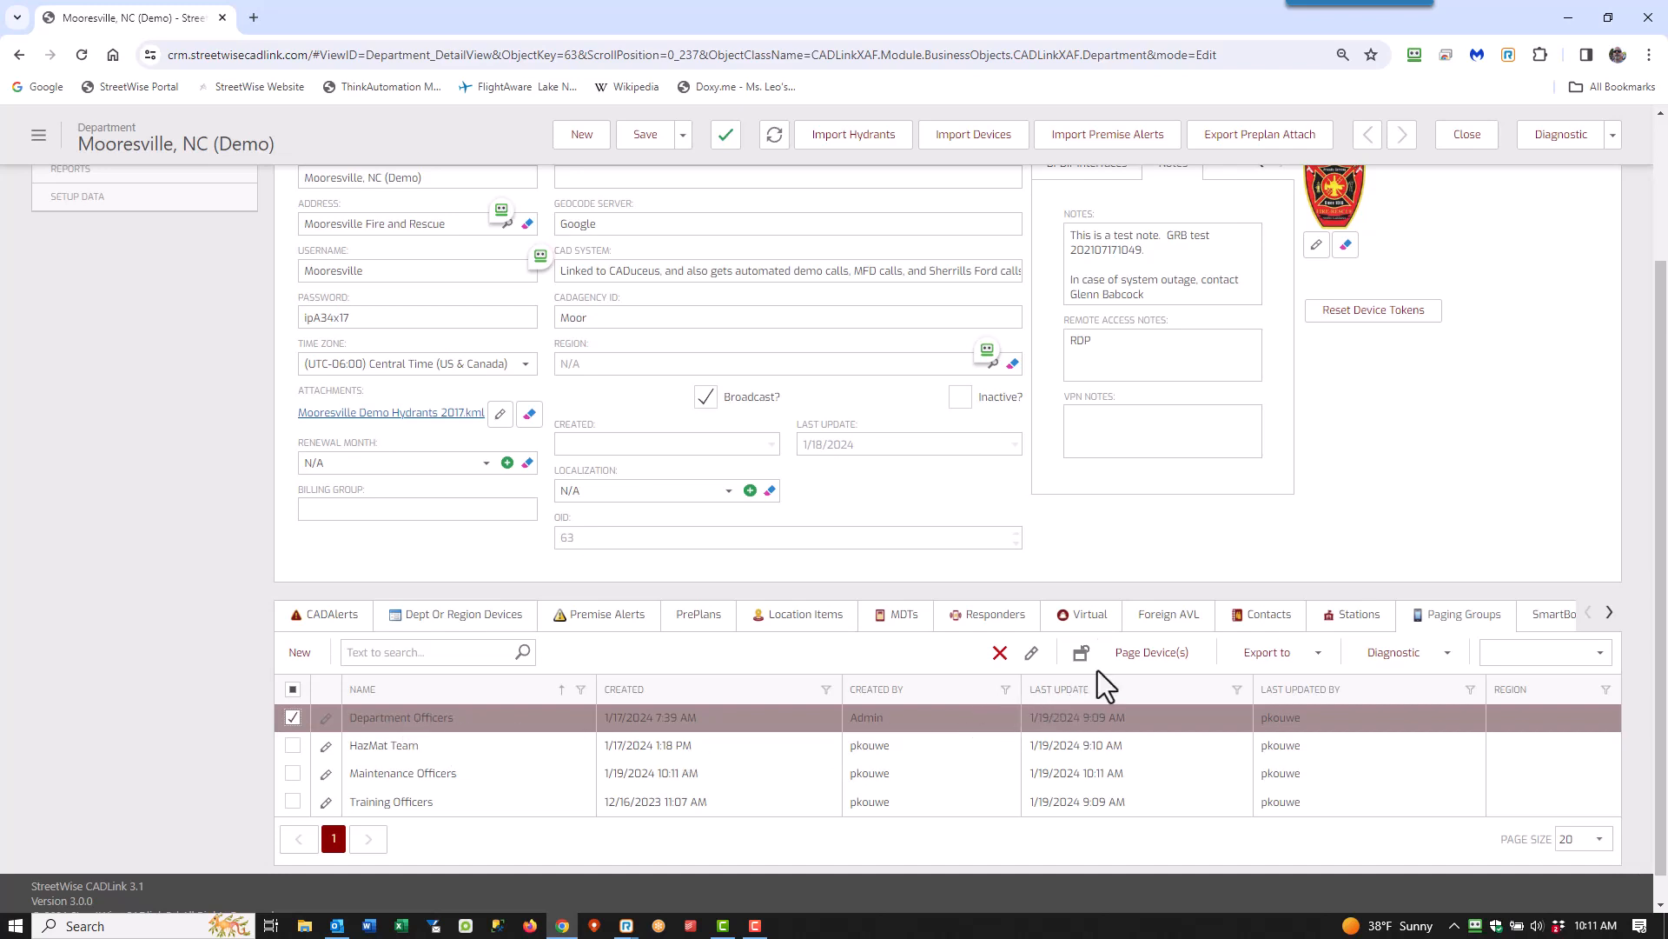
left_click(1152, 652)
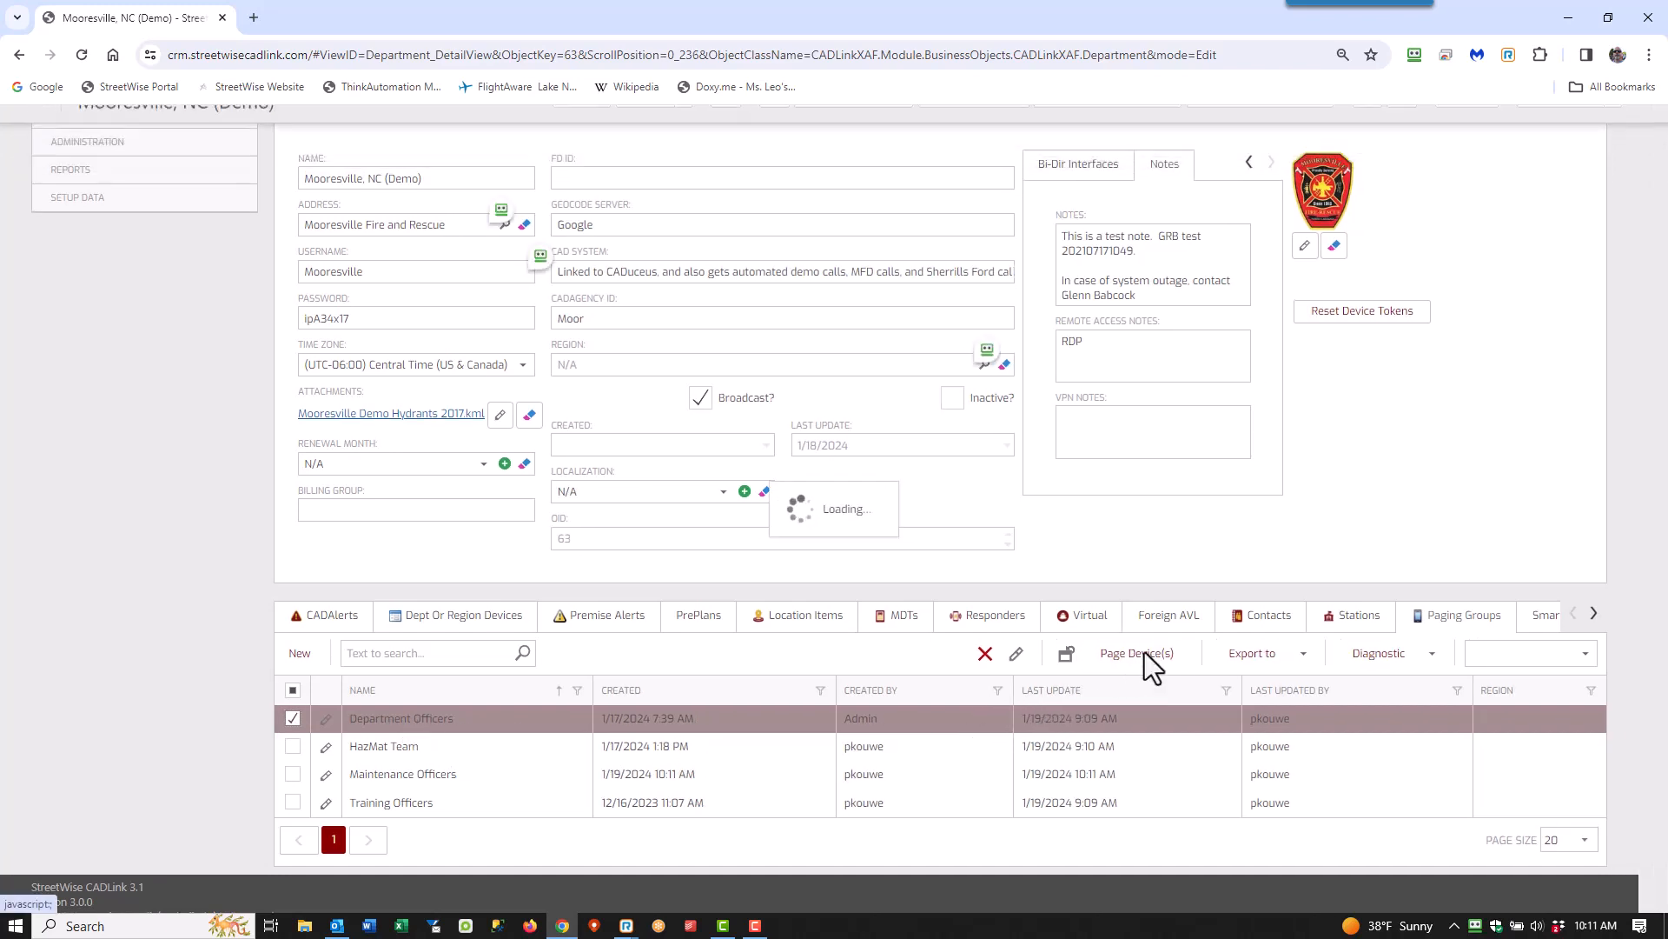
left_click(1136, 652)
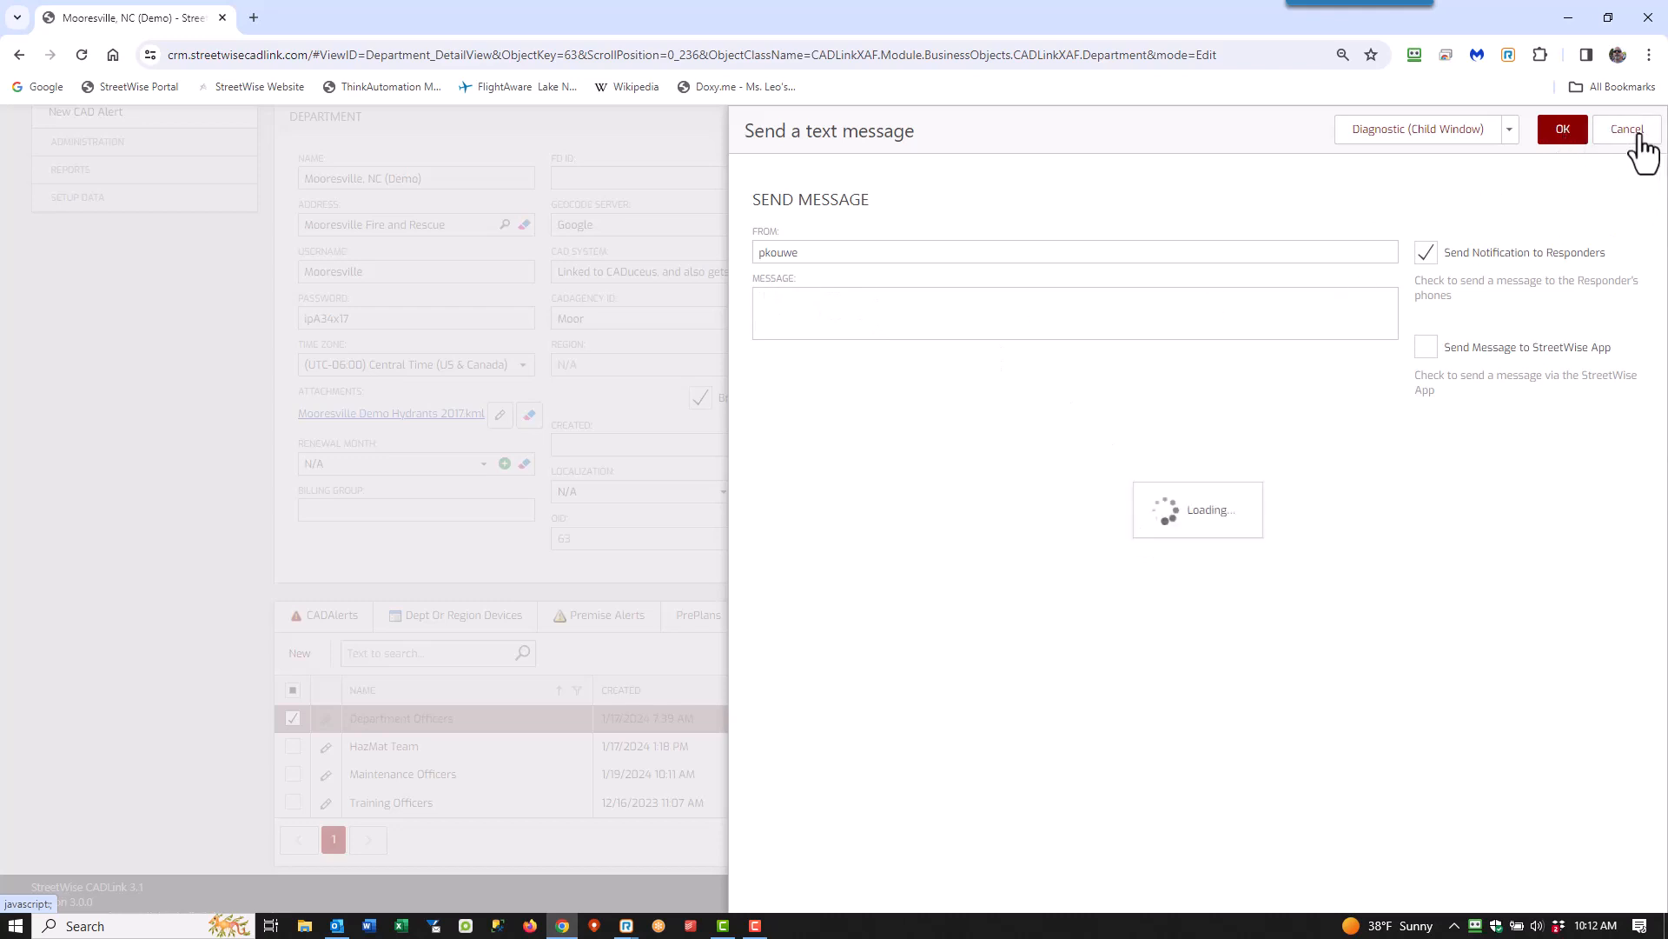
left_click(1627, 129)
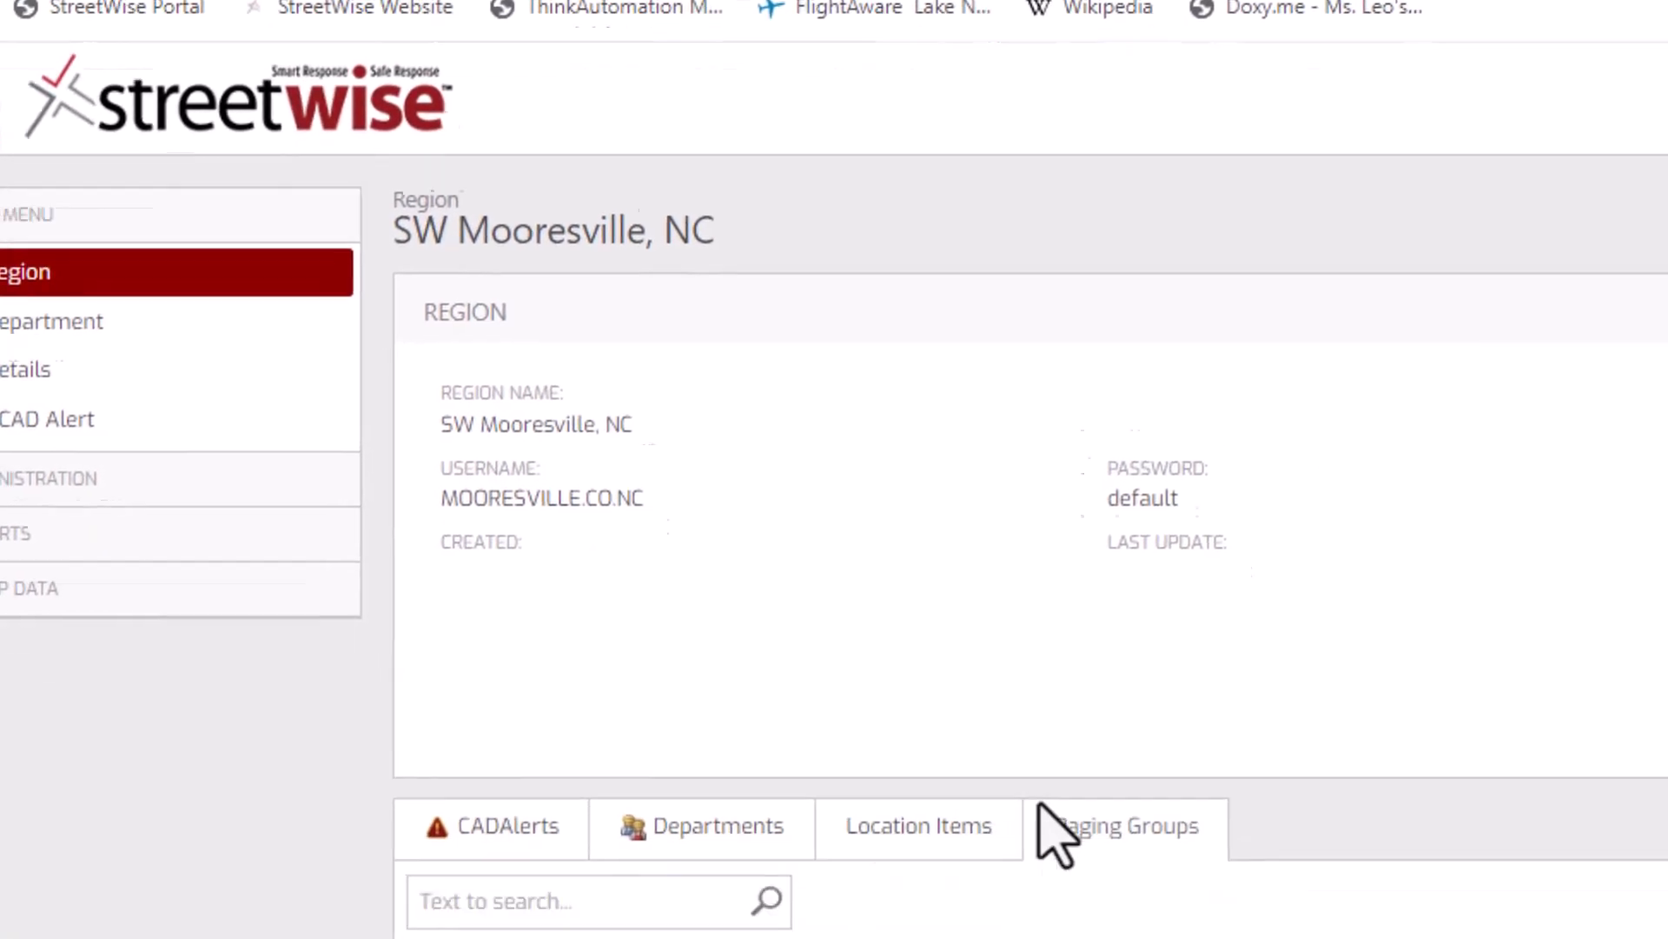
- Open the SW Mooresville, NC region's Paging Groups tab, which shows no data
left_click(1134, 826)
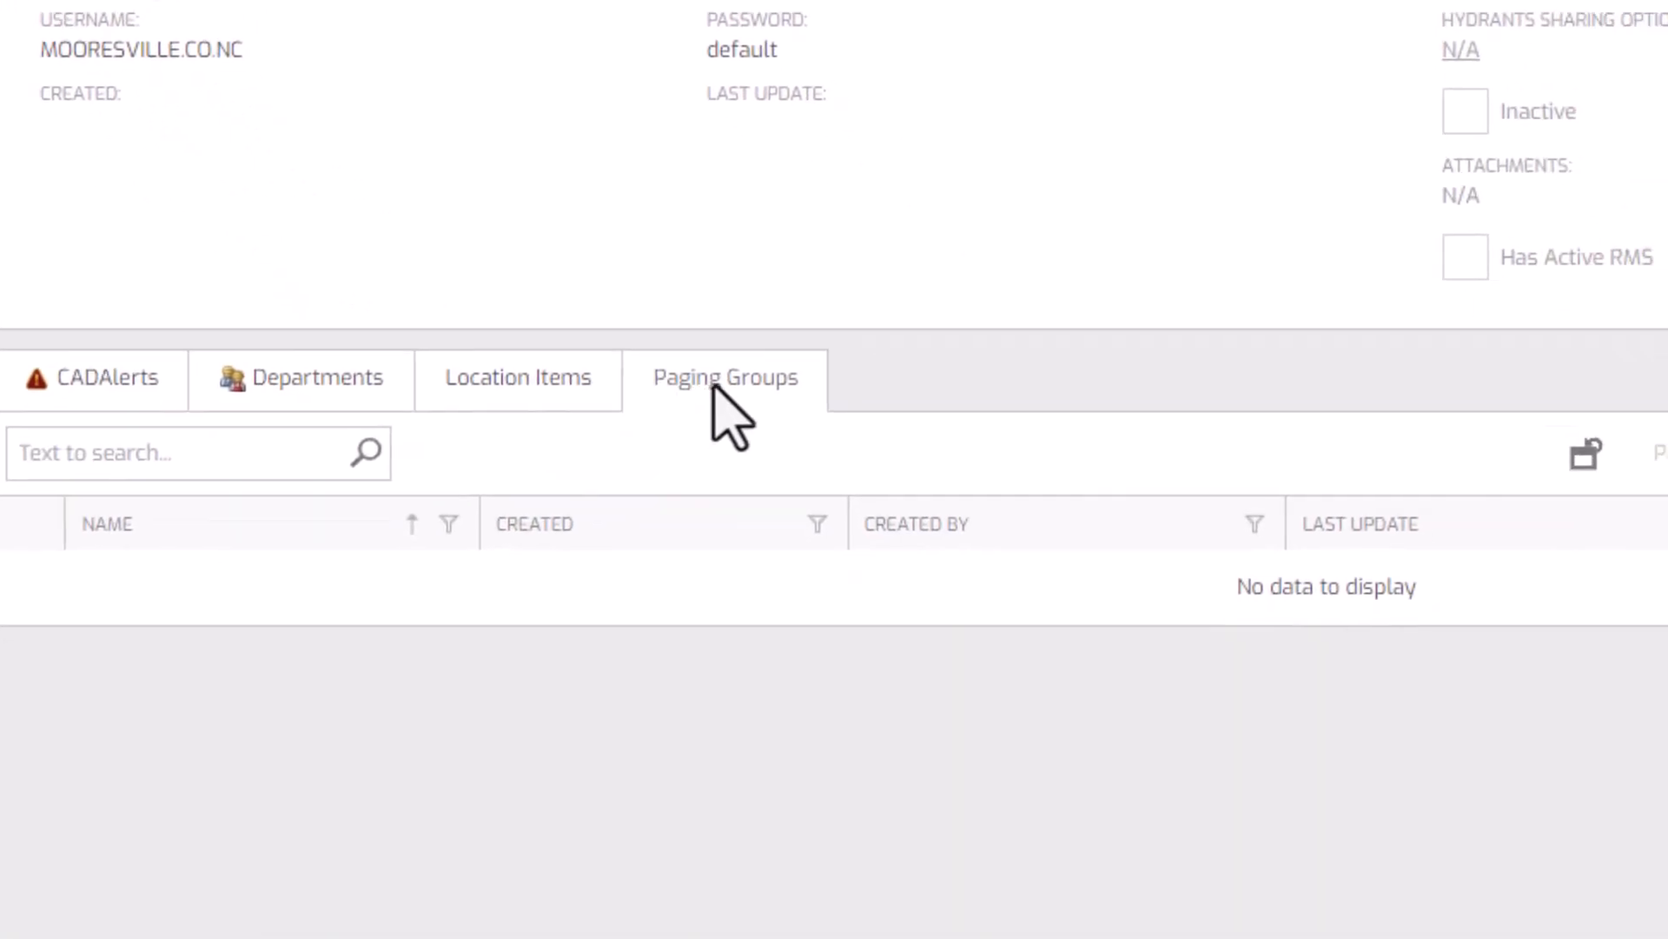